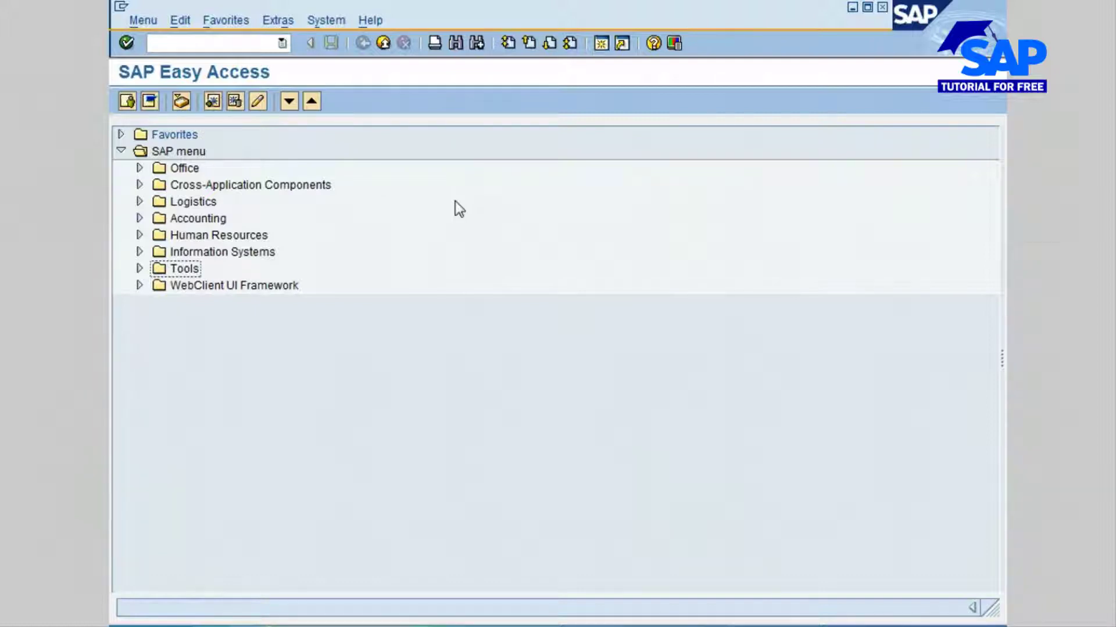
pyautogui.moveTo(208, 251)
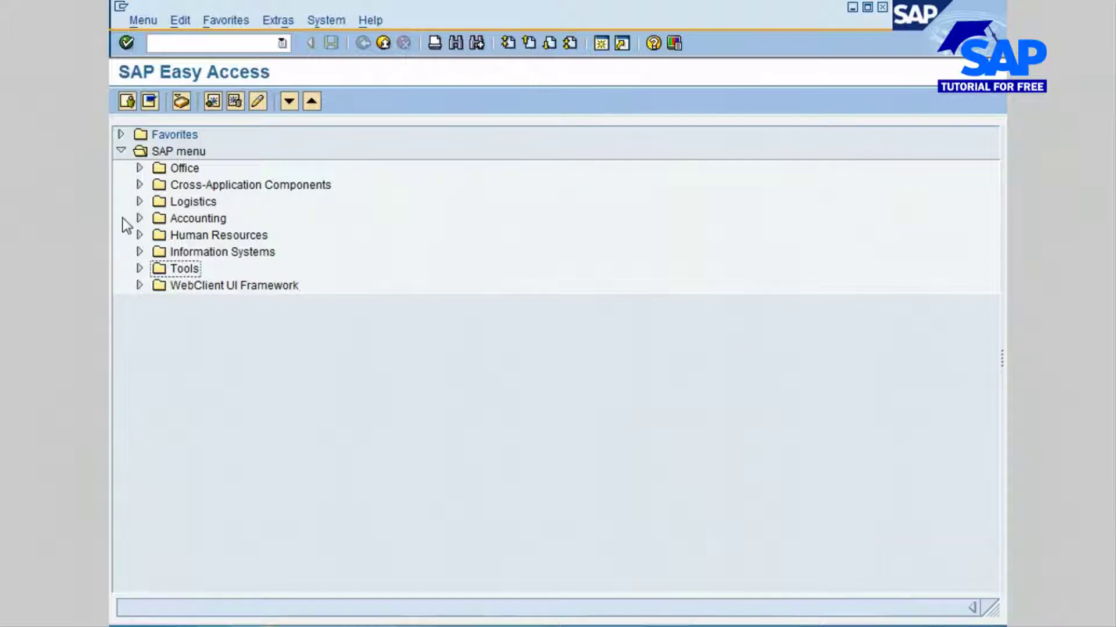
# Step: Drill the menu Logistics > Materials Management > Purchasing > Purchase Order > Follow-On Functions to MIGO Goods Receipt
pyautogui.click(141, 201)
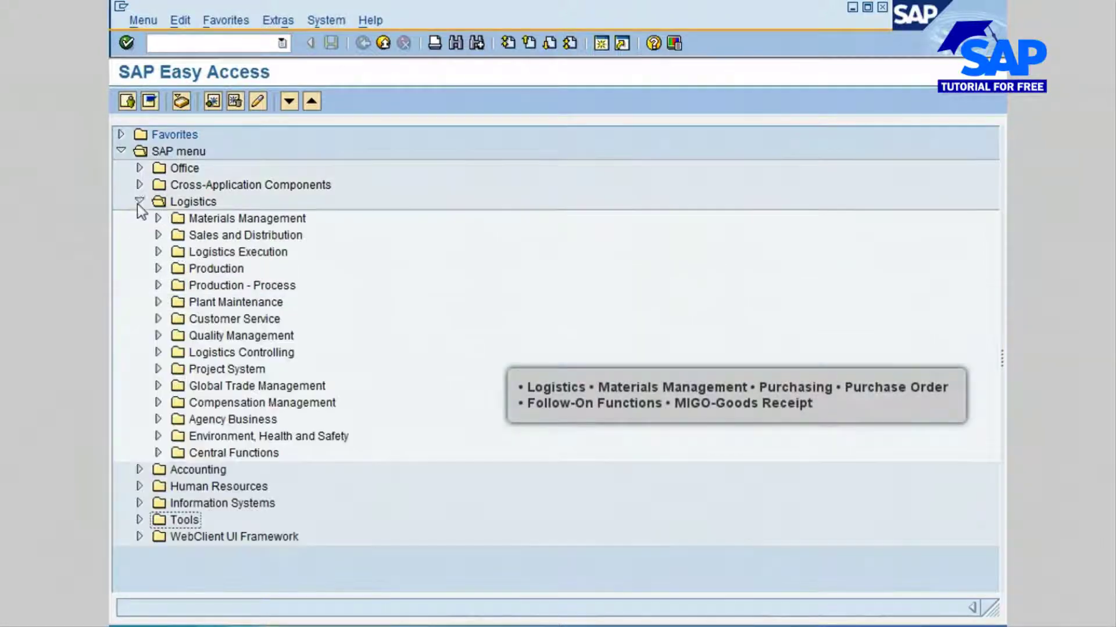
pyautogui.moveTo(163, 228)
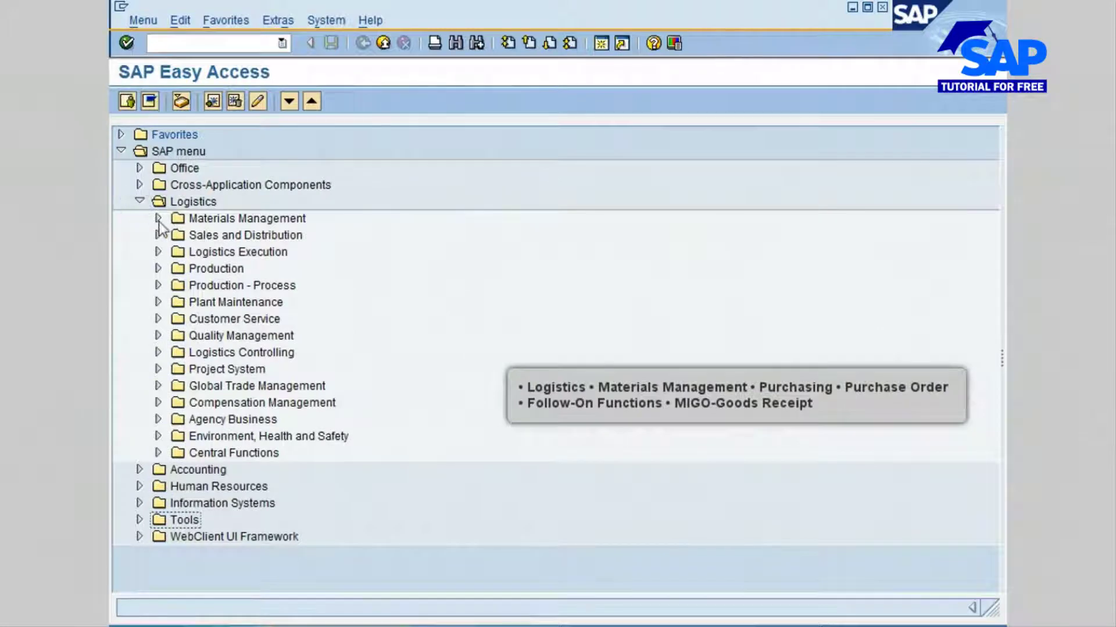
pyautogui.click(158, 218)
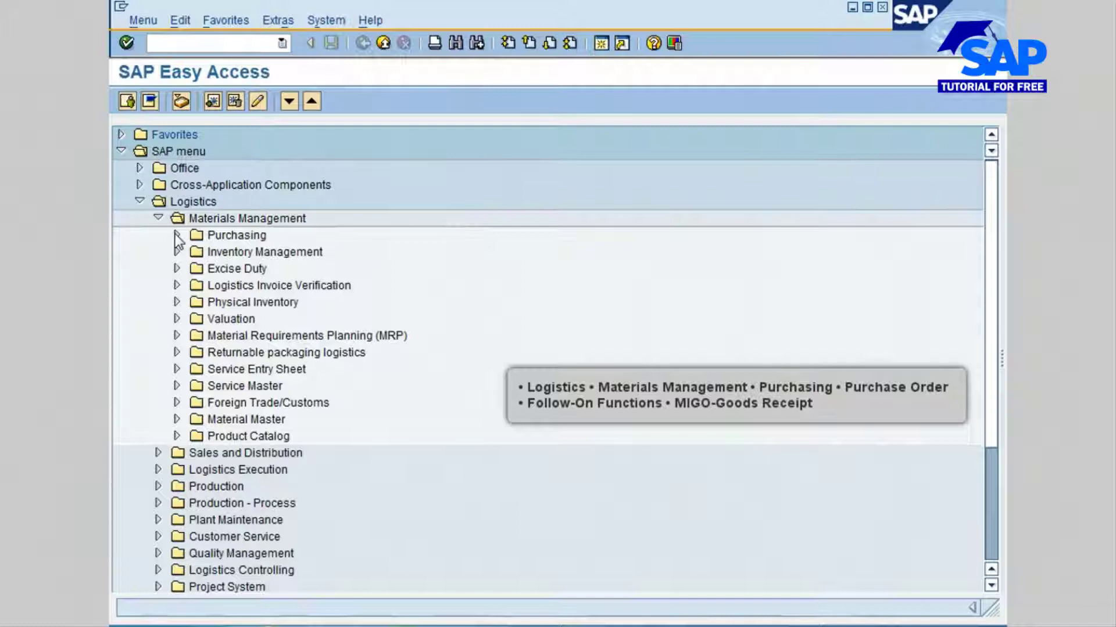
pyautogui.click(178, 234)
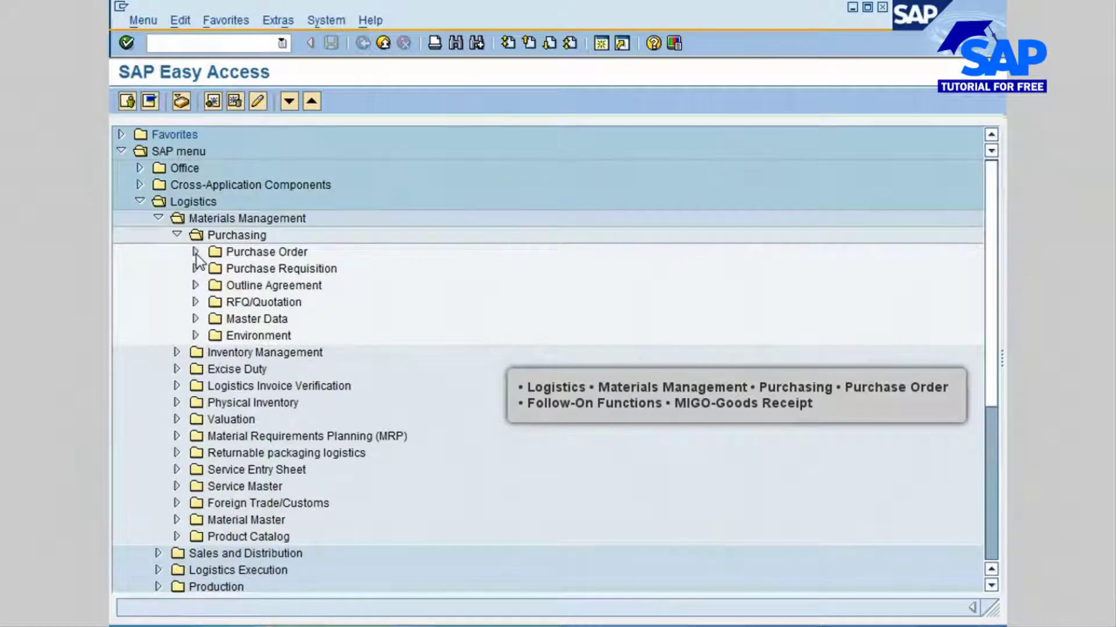
pyautogui.click(196, 253)
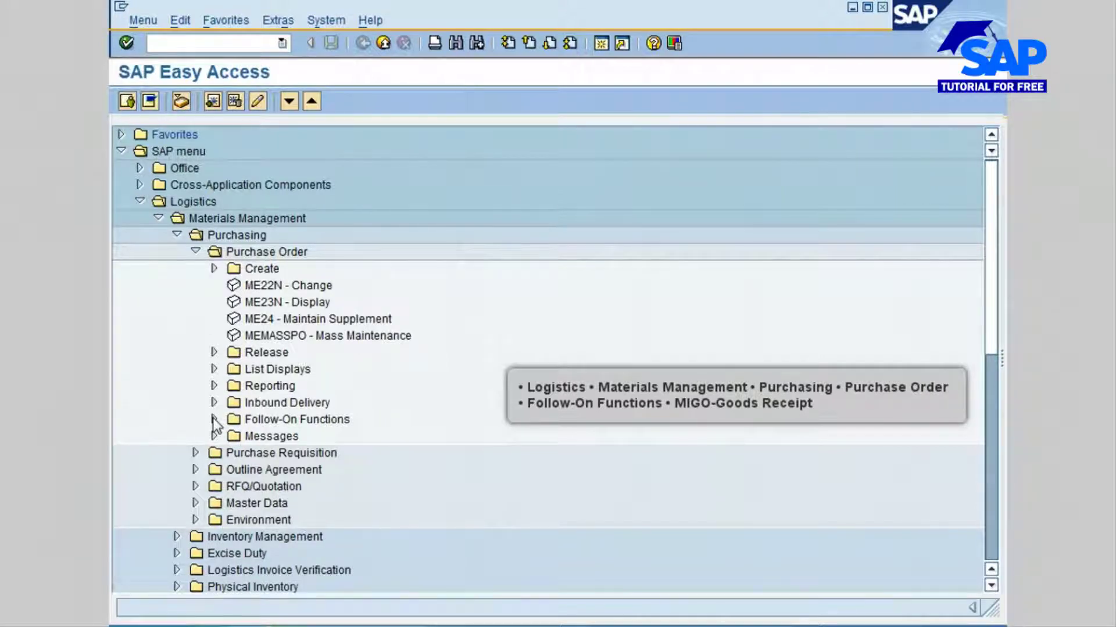
pyautogui.click(213, 419)
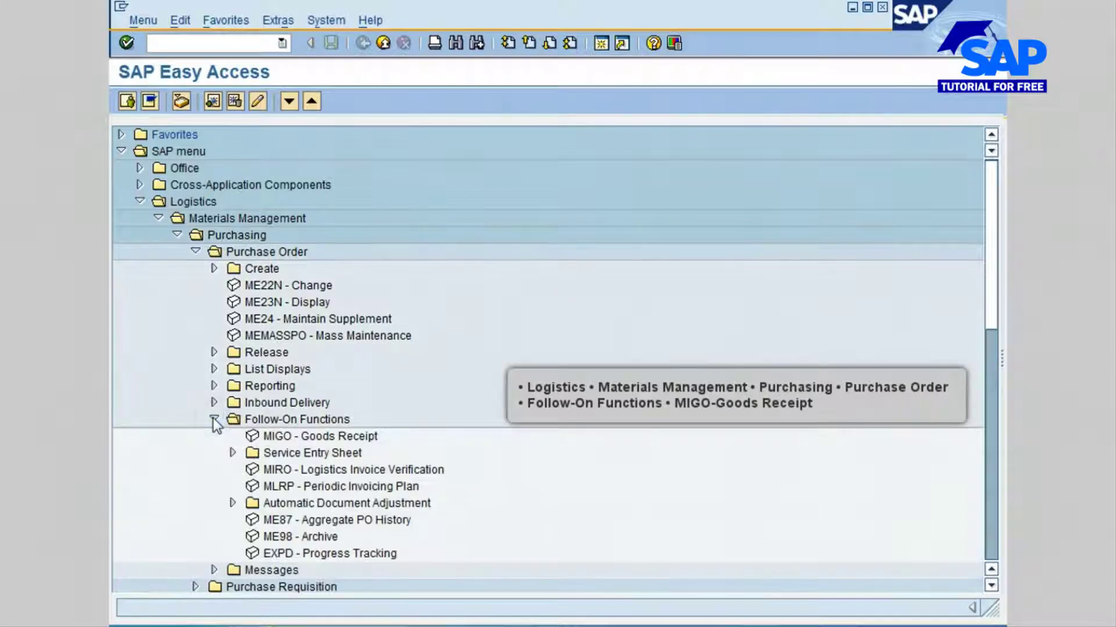
pyautogui.moveTo(295, 443)
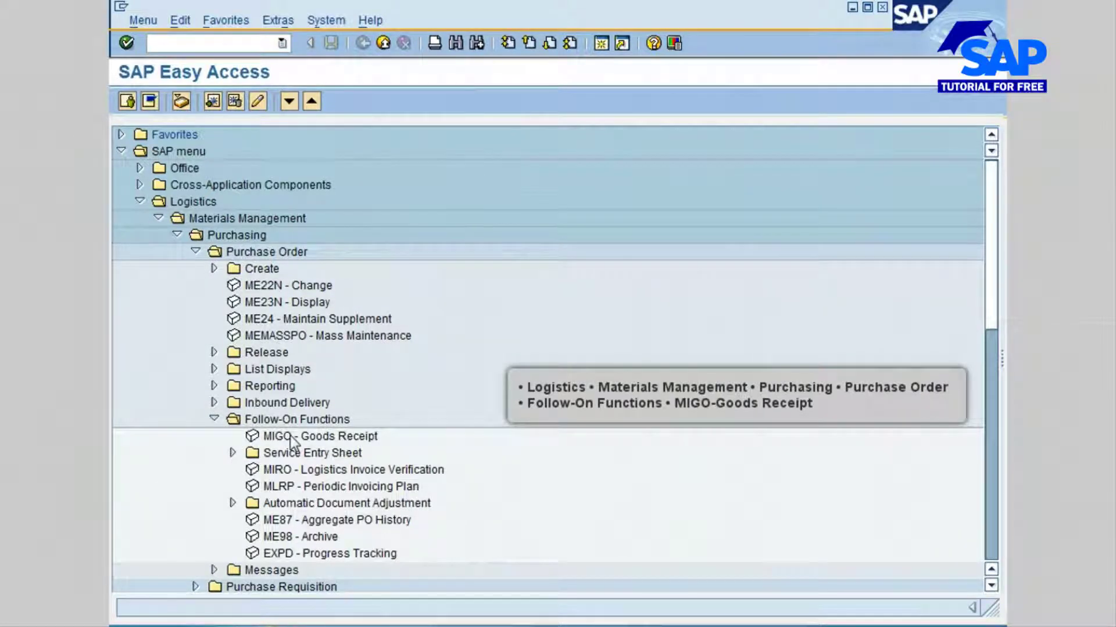
pyautogui.moveTo(321, 449)
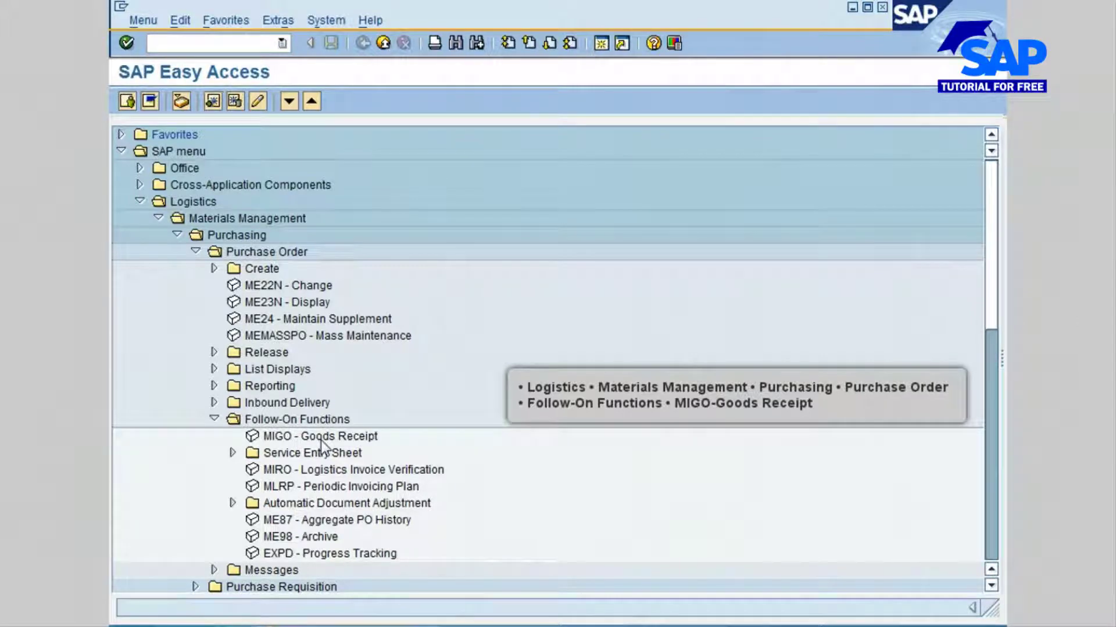
pyautogui.click(318, 436)
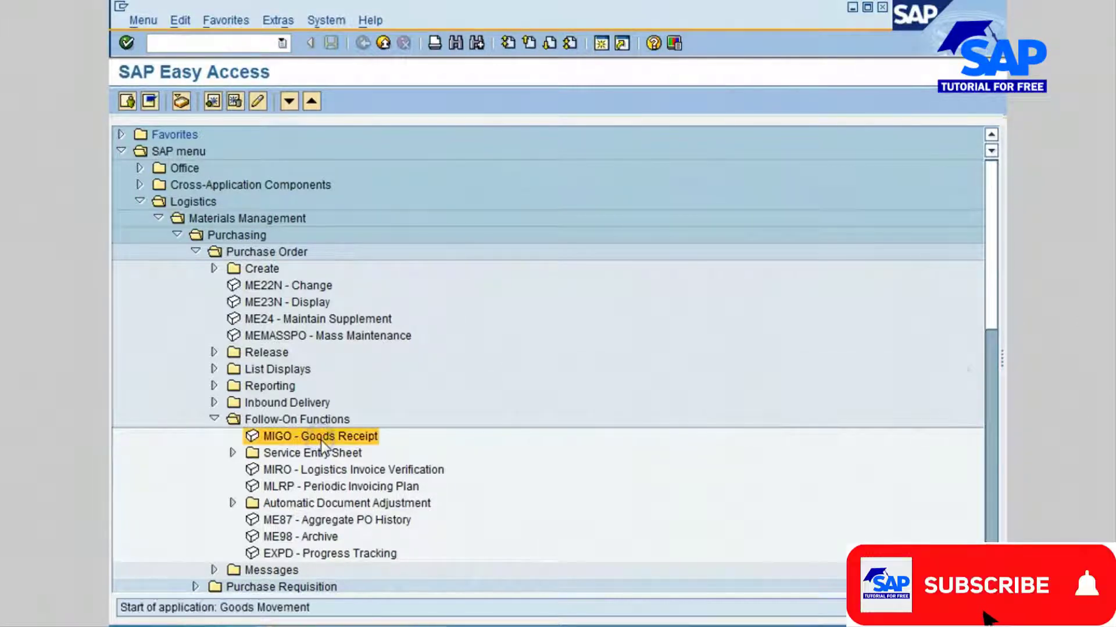
# Step: Launch the MIGO Goods Receipt Purchase Order transaction from the menu
pyautogui.doubleClick(317, 436)
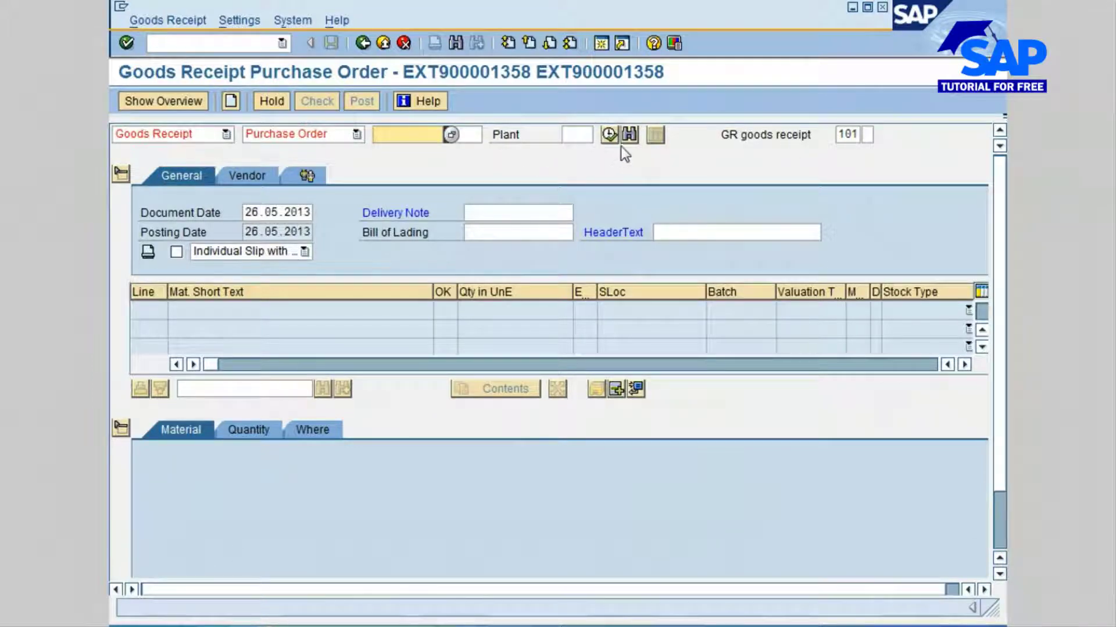
# Step: In the purchase order search, find the vendor by name *era and set vendor 700402 as criterion
pyautogui.click(607, 134)
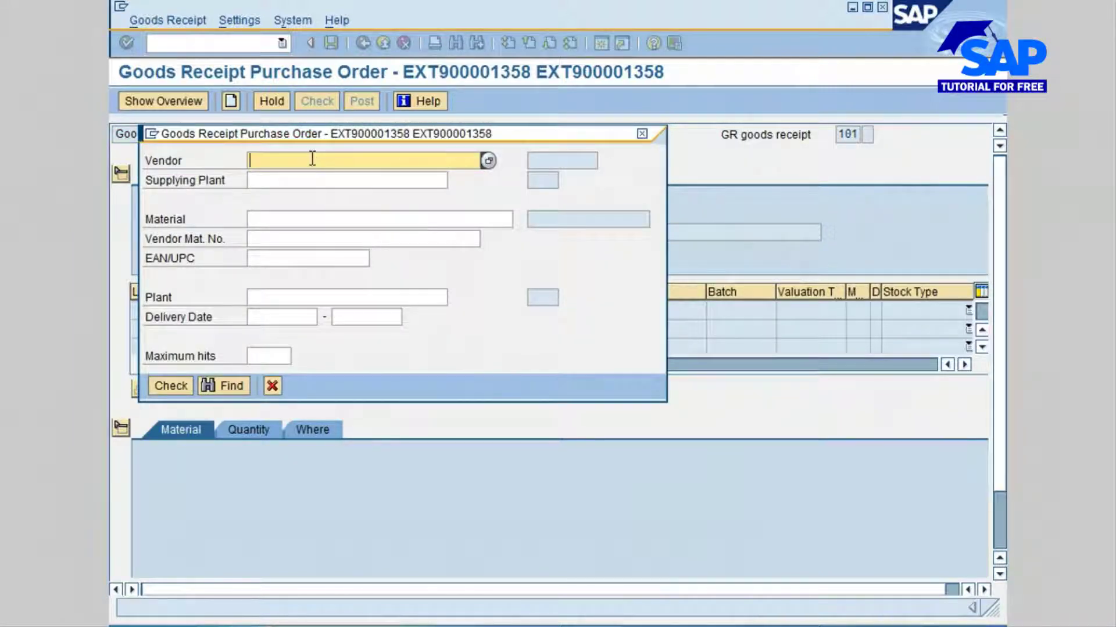
pyautogui.moveTo(502, 179)
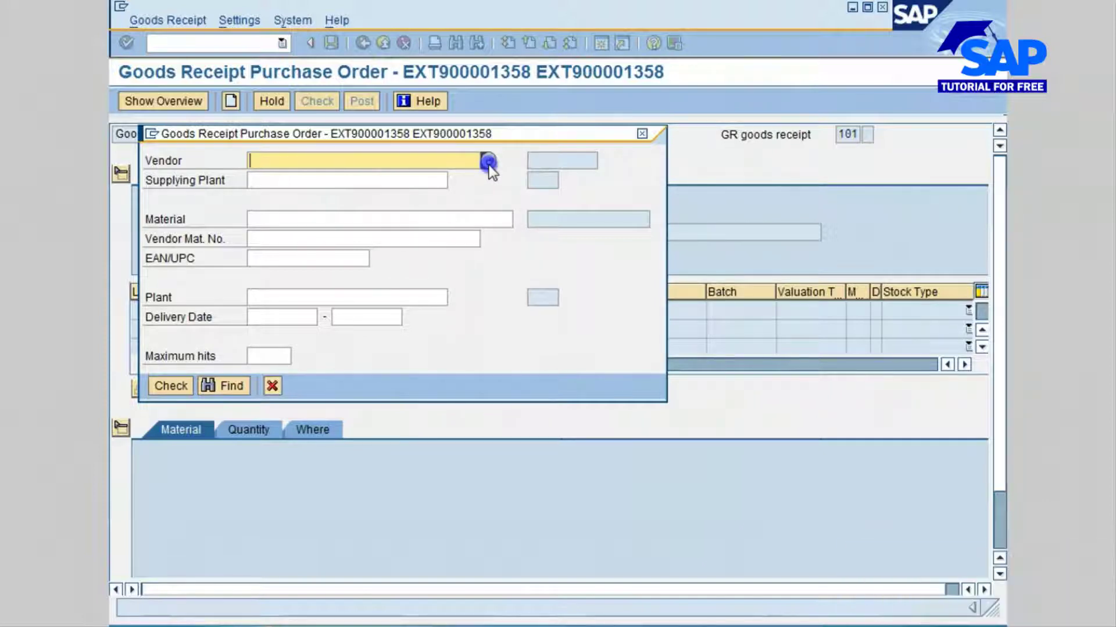
pyautogui.click(486, 160)
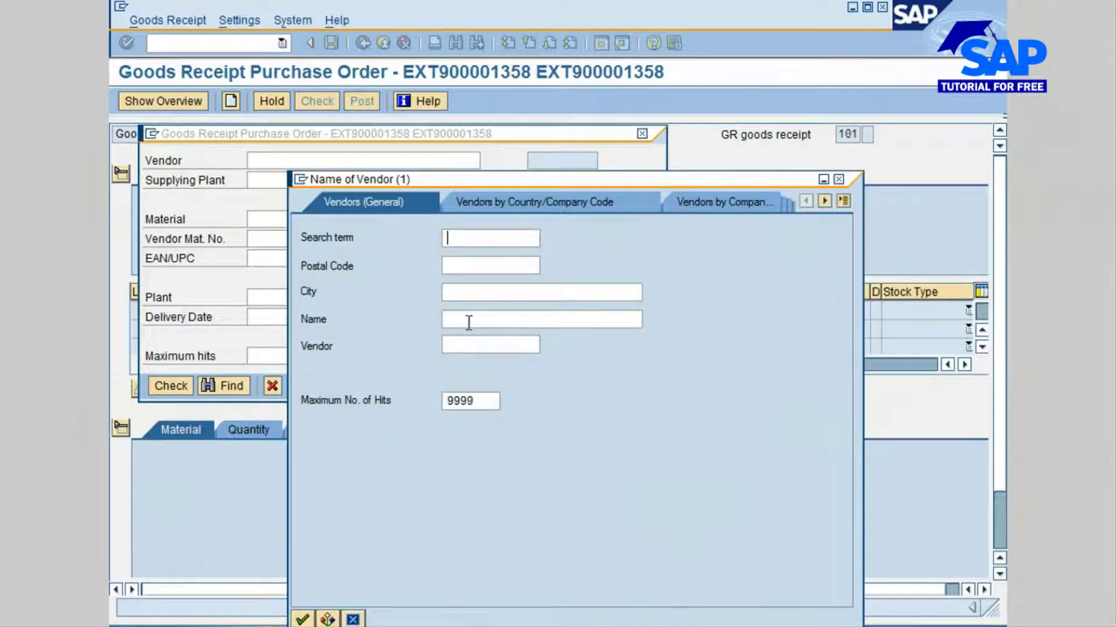
pyautogui.write('*')
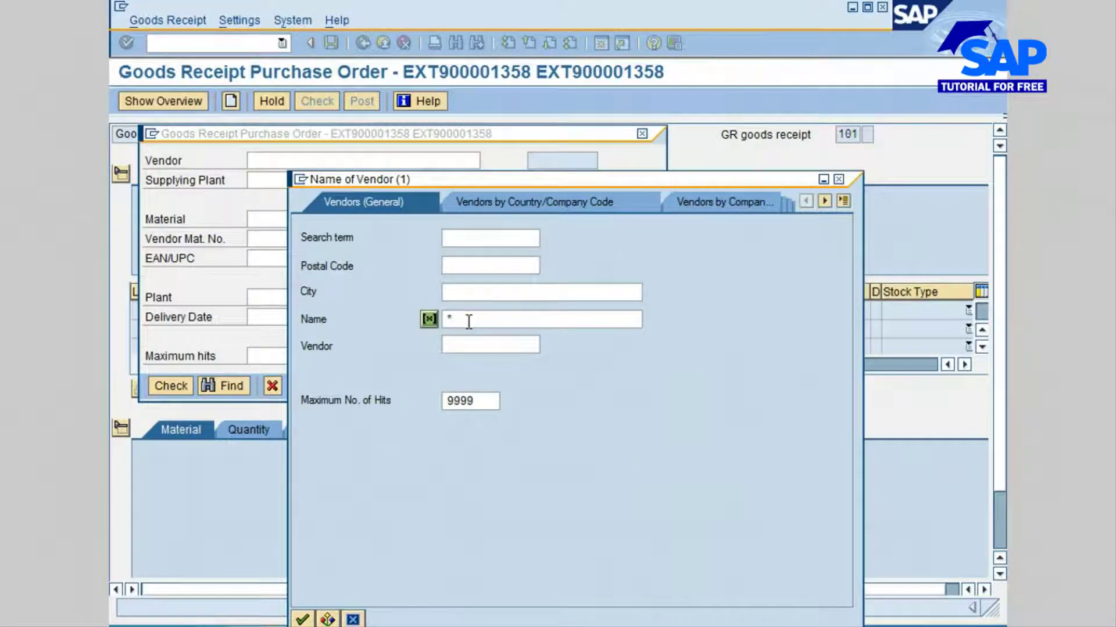
pyautogui.write('era')
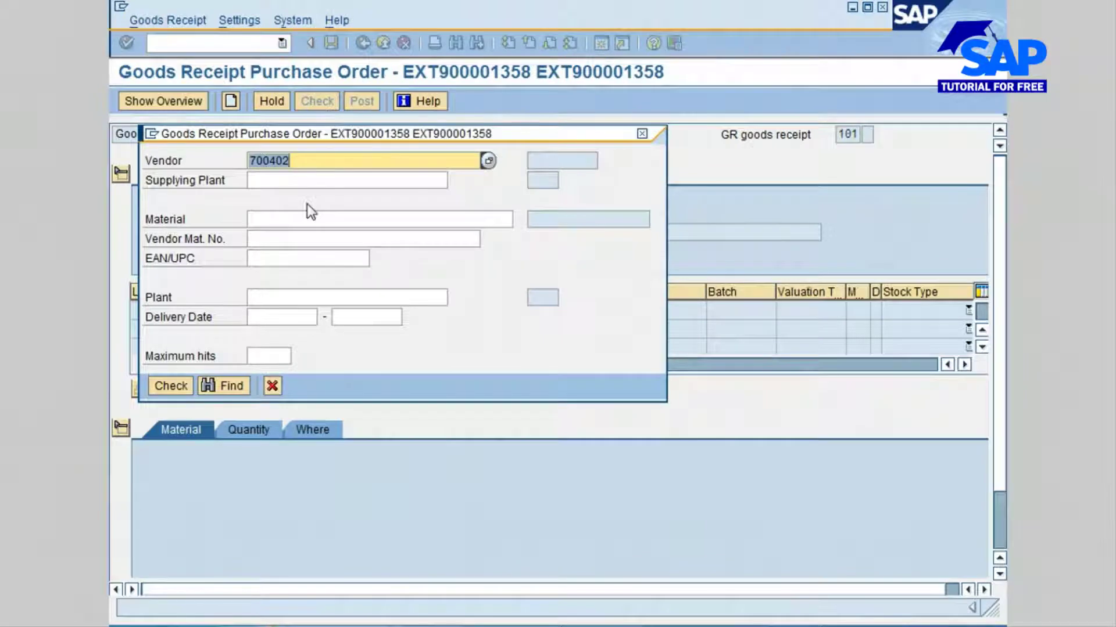
pyautogui.moveTo(277, 252)
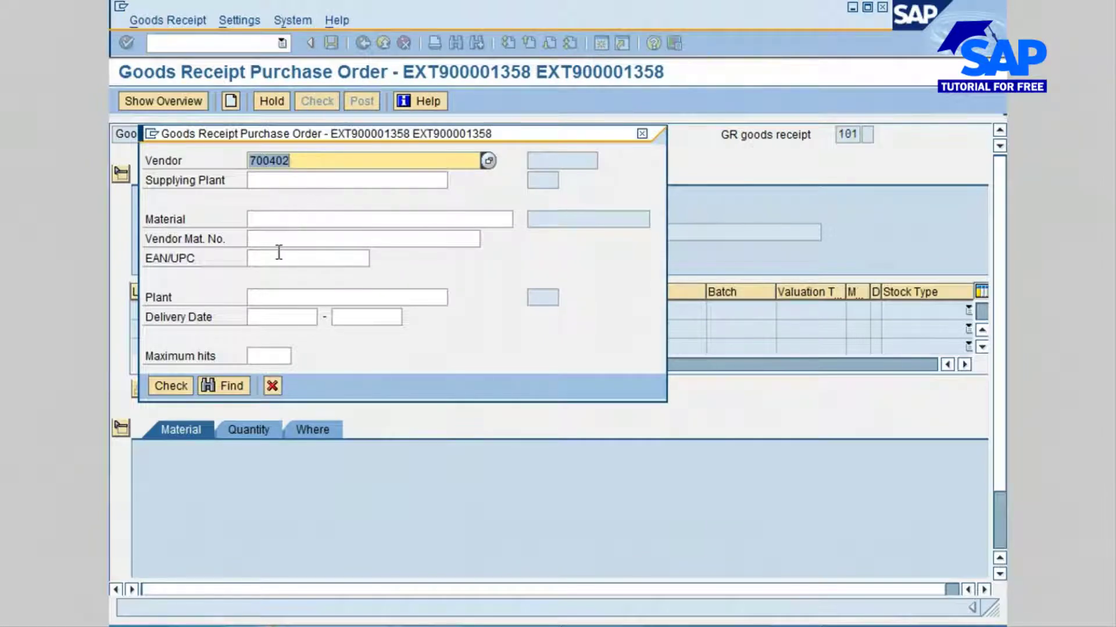
pyautogui.click(379, 220)
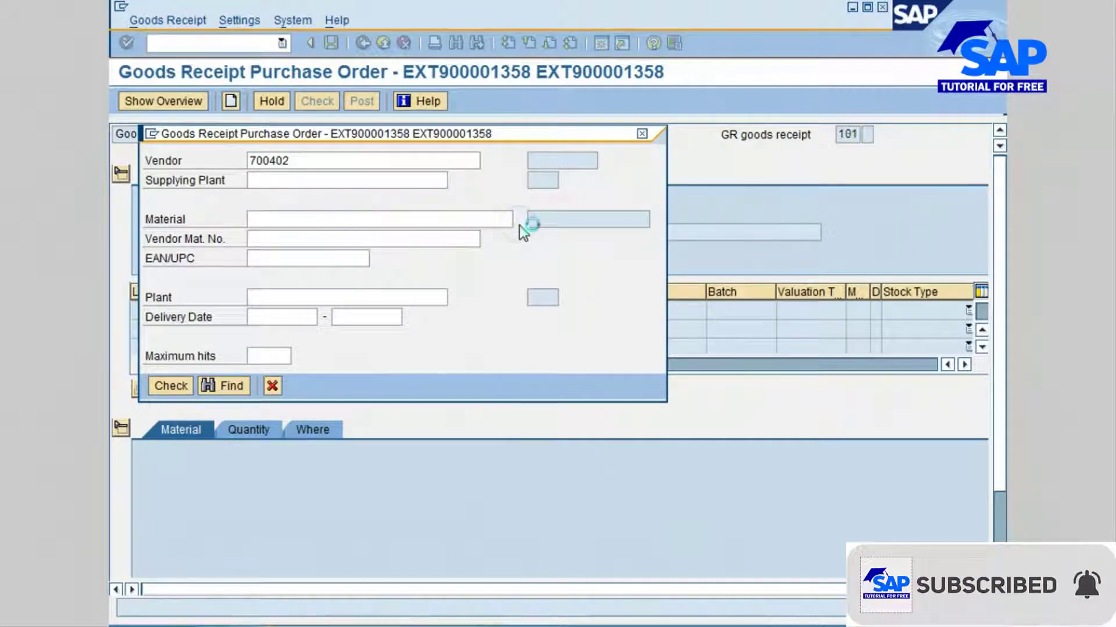
# Step: Search materials by description *bear* and choose the ball bearing material 100-510
pyautogui.click(527, 219)
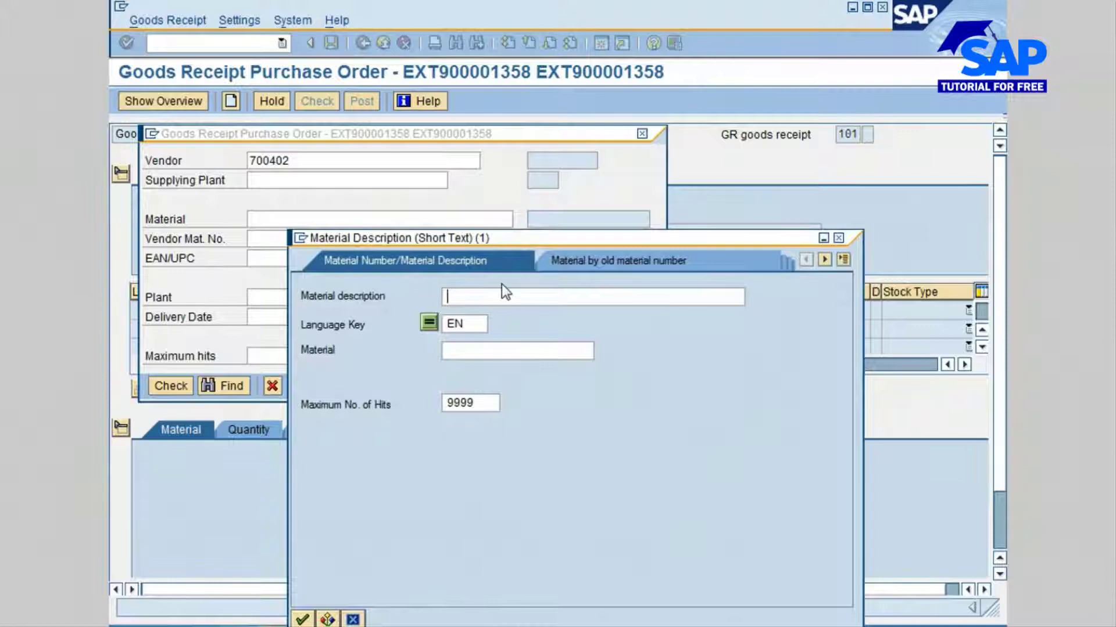
pyautogui.write('*bear*')
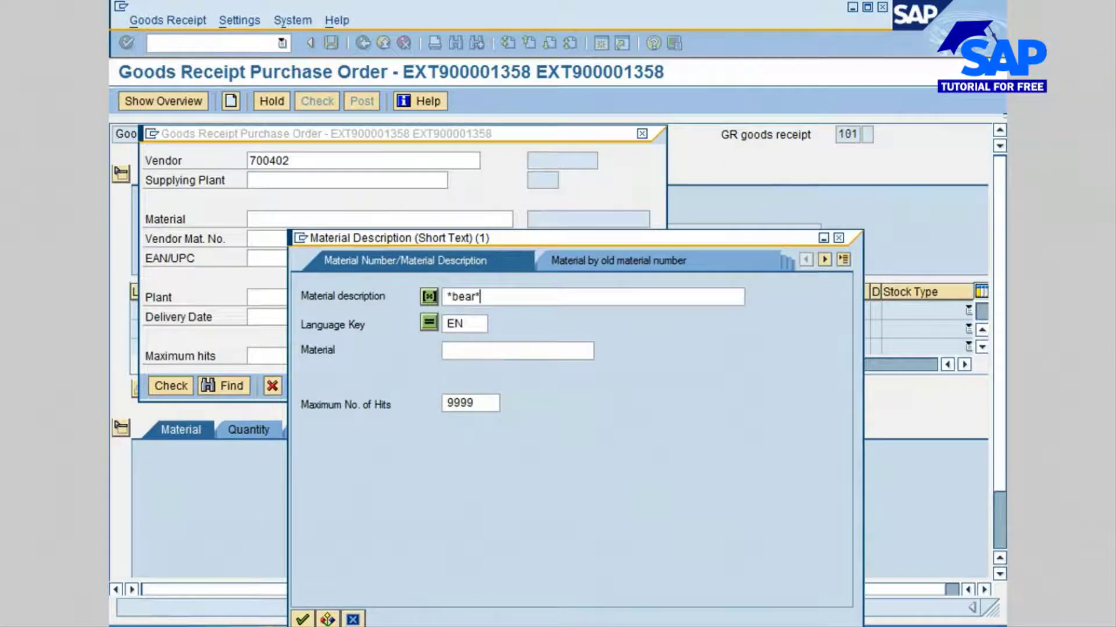
pyautogui.click(223, 386)
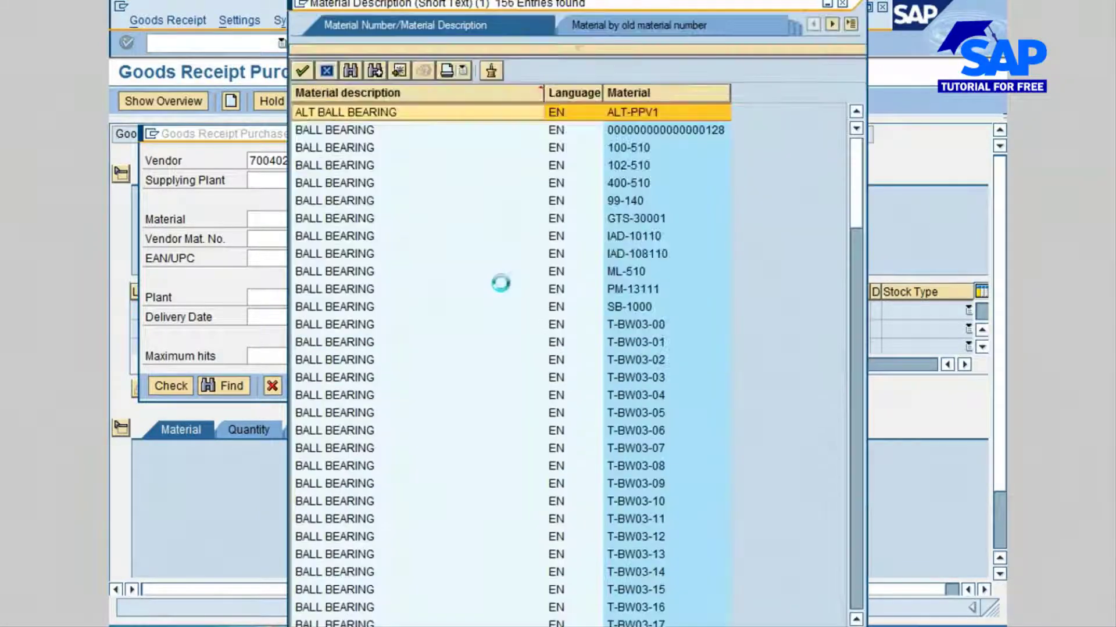
pyautogui.click(349, 148)
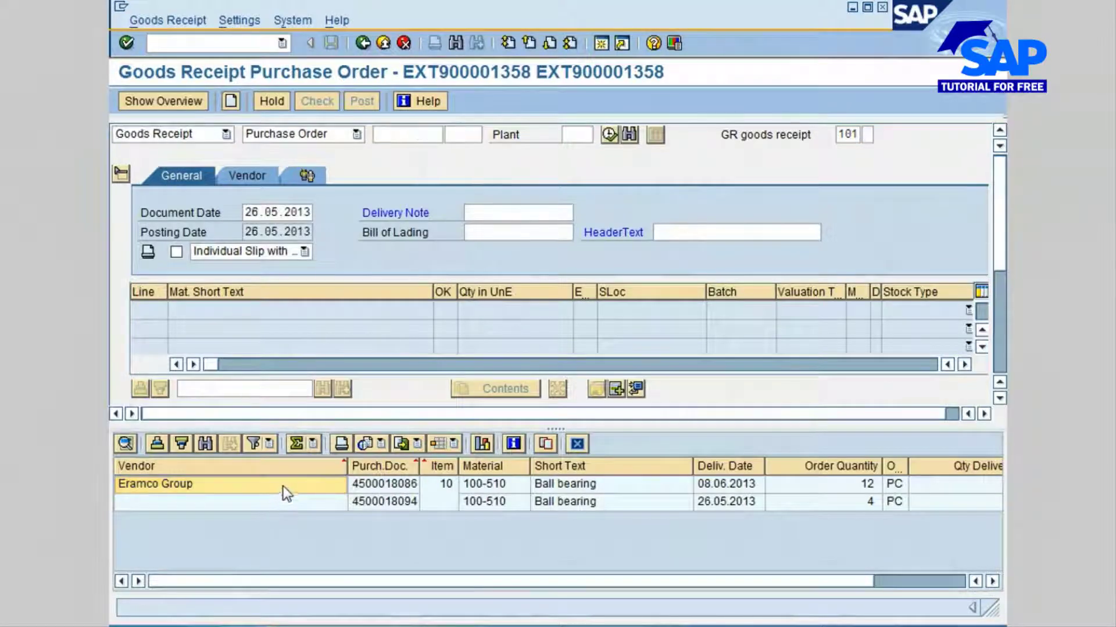
pyautogui.moveTo(228, 498)
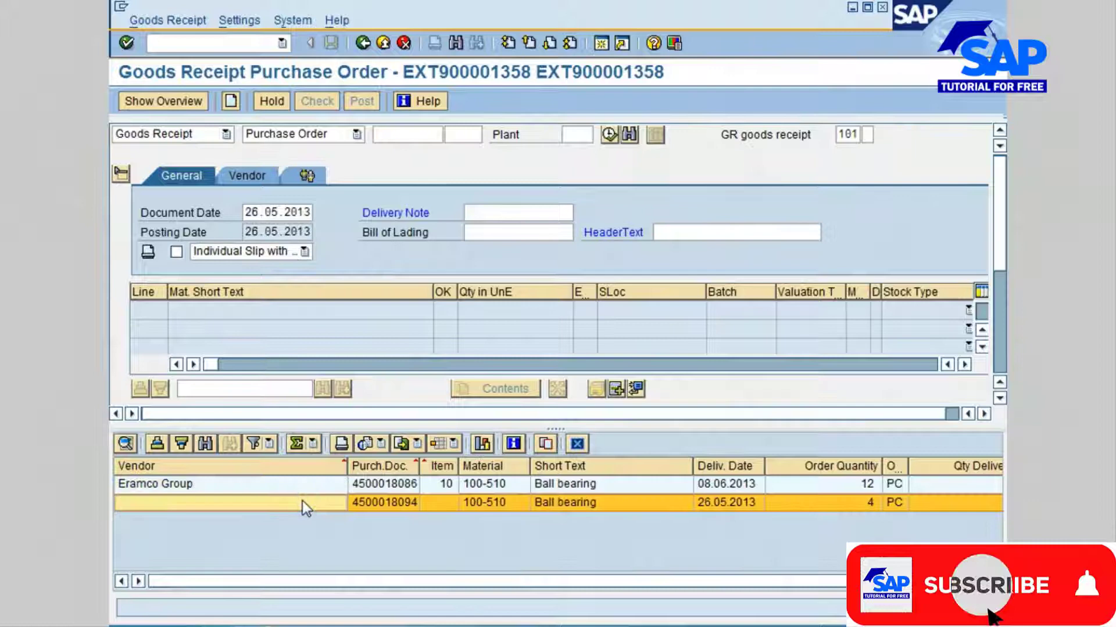
pyautogui.moveTo(404, 520)
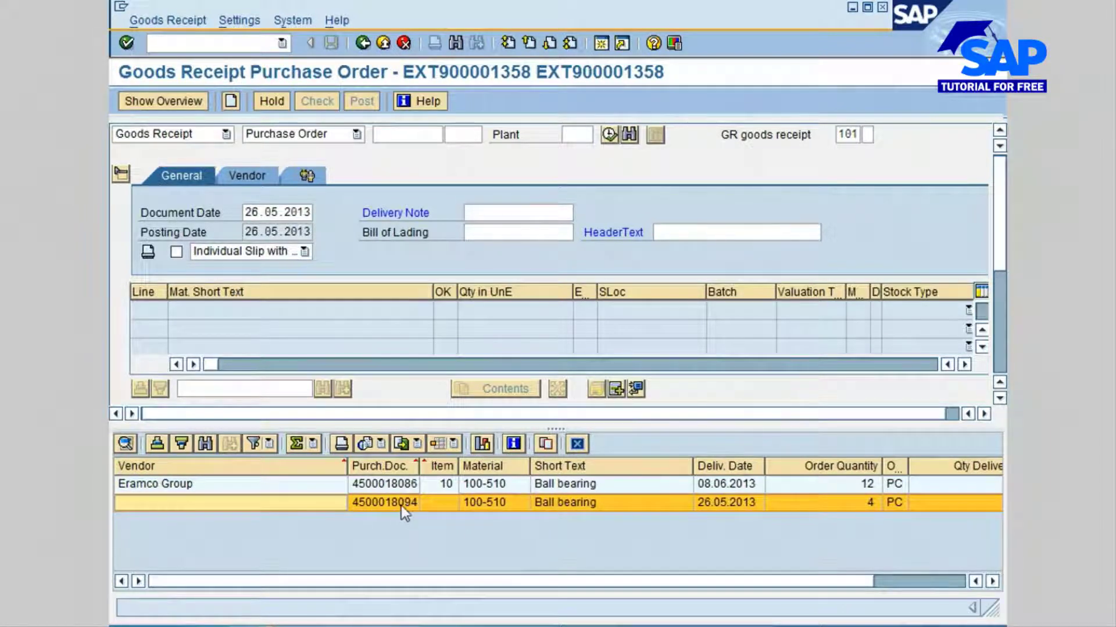
pyautogui.moveTo(889, 520)
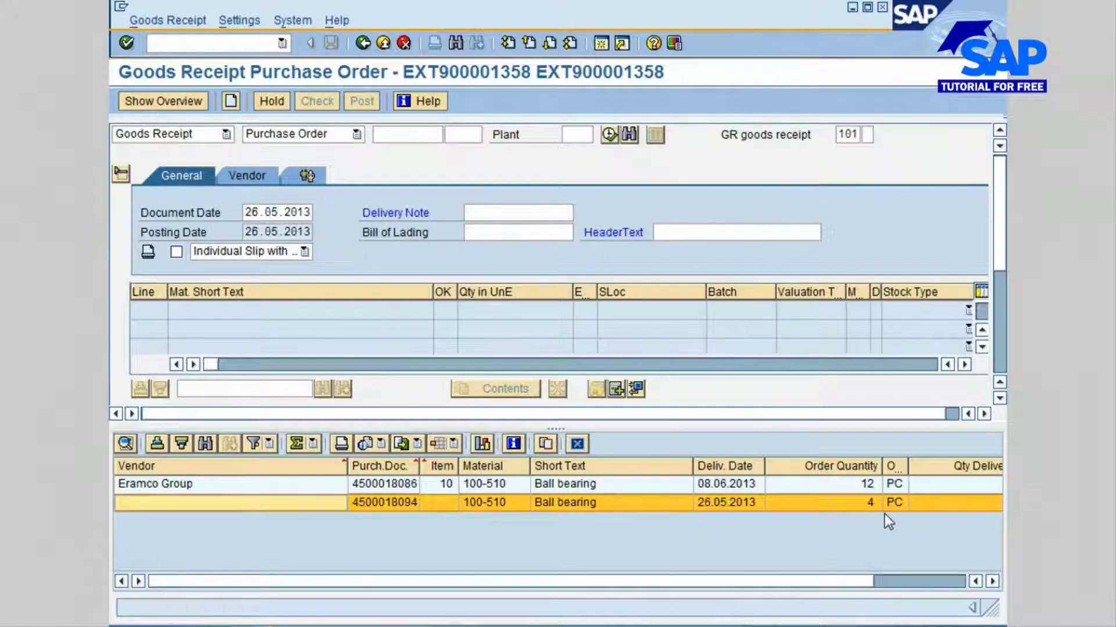
pyautogui.moveTo(880, 516)
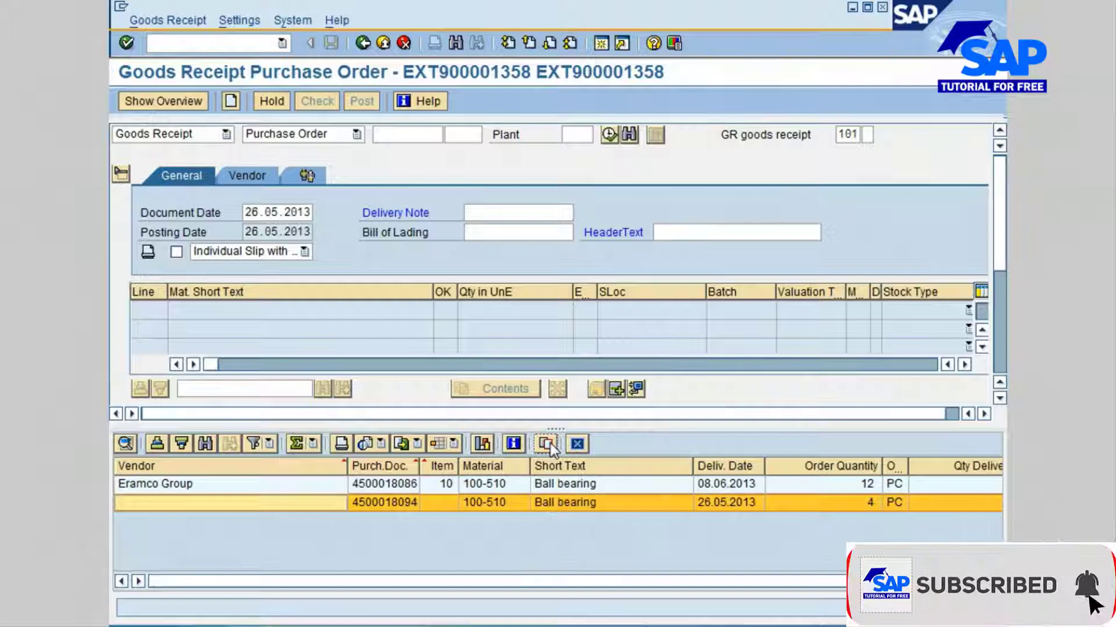
pyautogui.moveTo(548, 444)
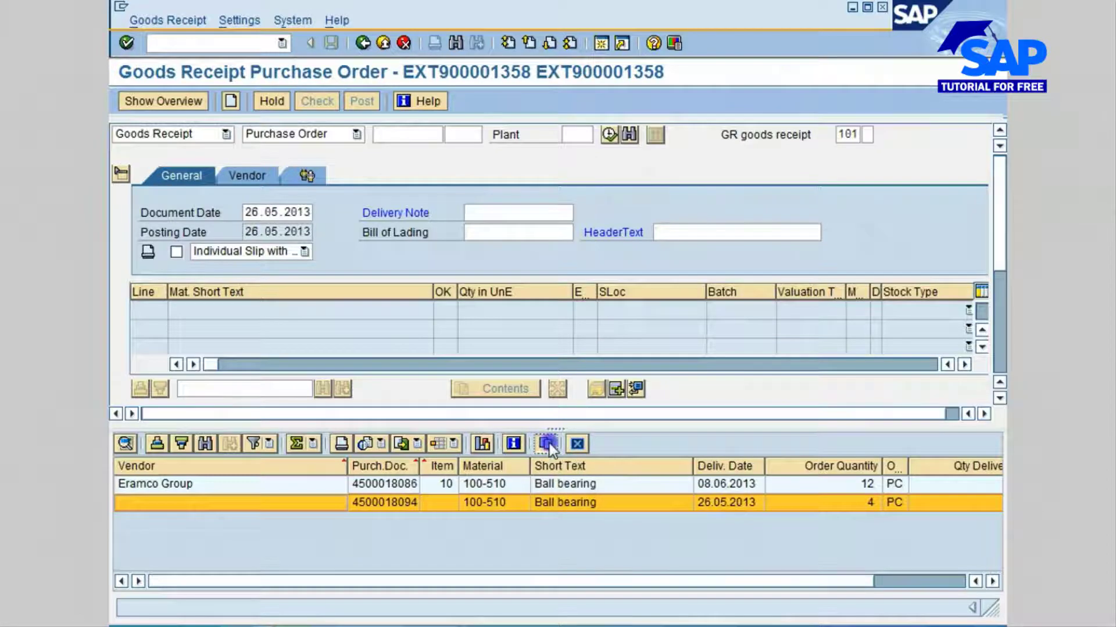
pyautogui.click(546, 443)
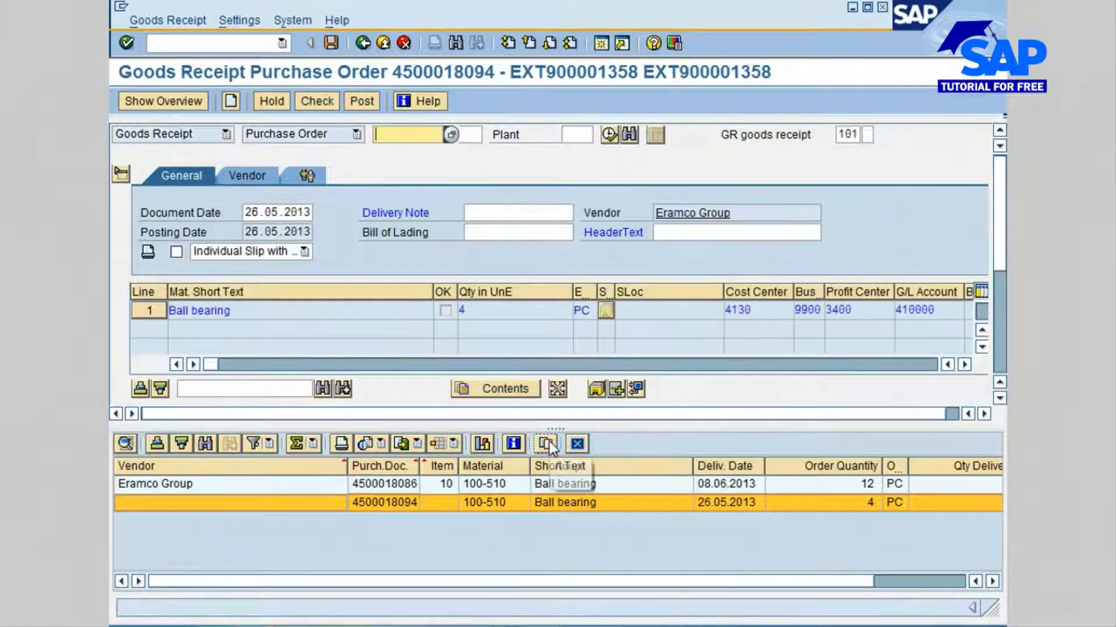
pyautogui.moveTo(546, 442)
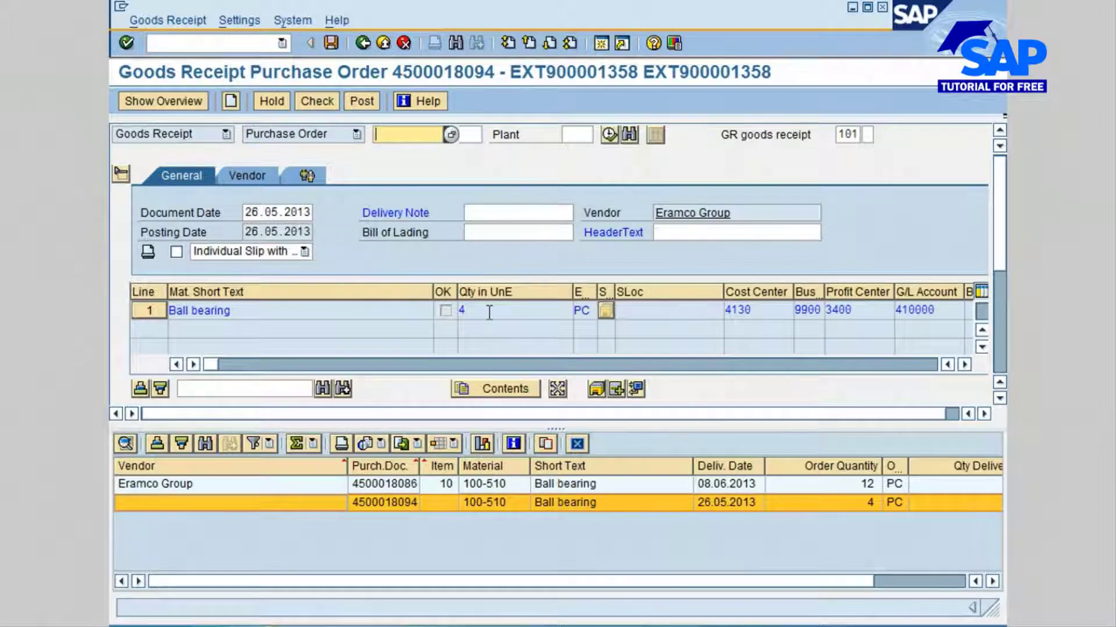
pyautogui.moveTo(619, 456)
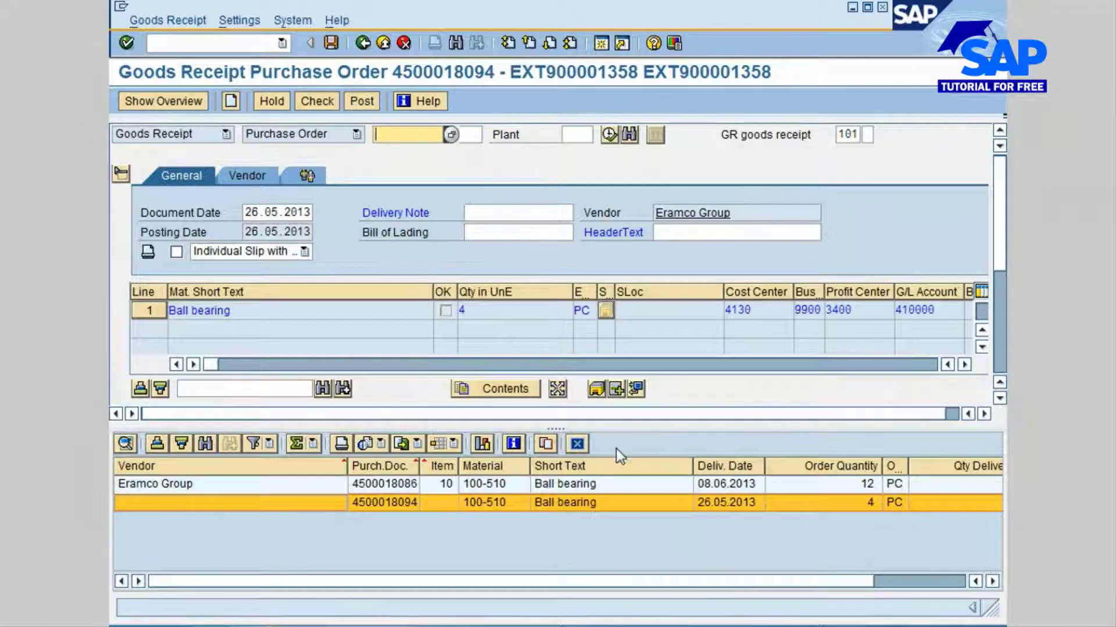
pyautogui.moveTo(576, 442)
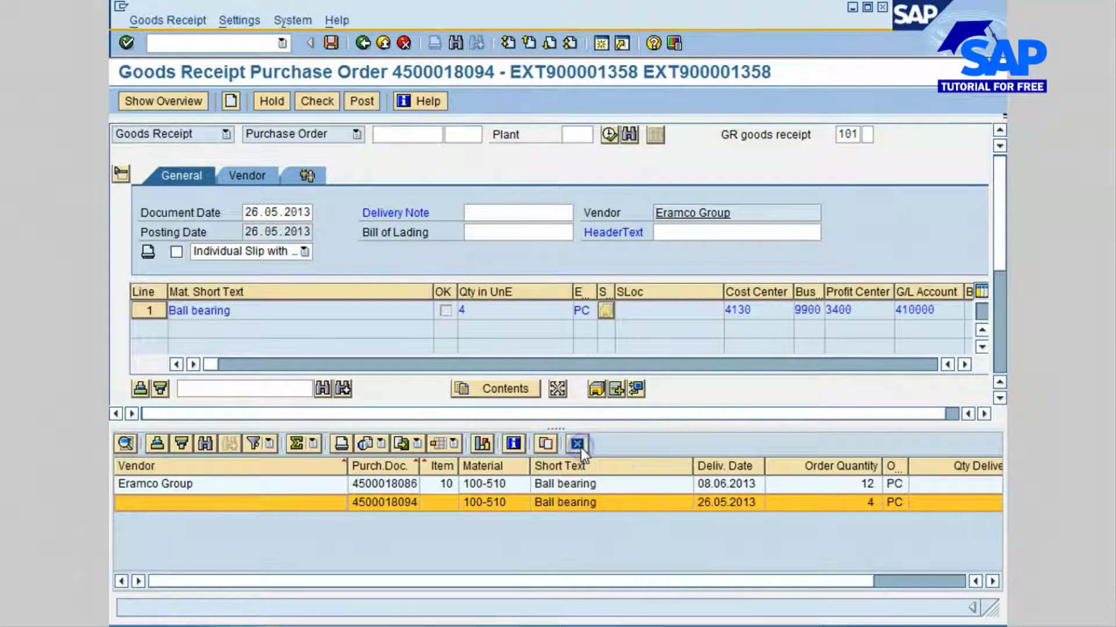
pyautogui.click(576, 443)
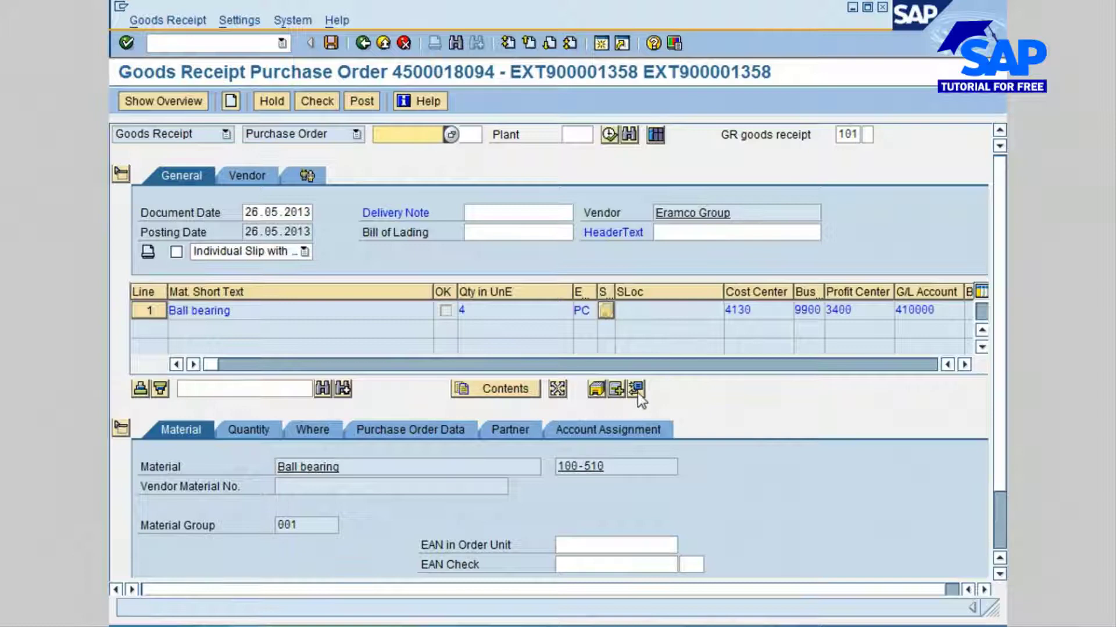
pyautogui.moveTo(636, 389)
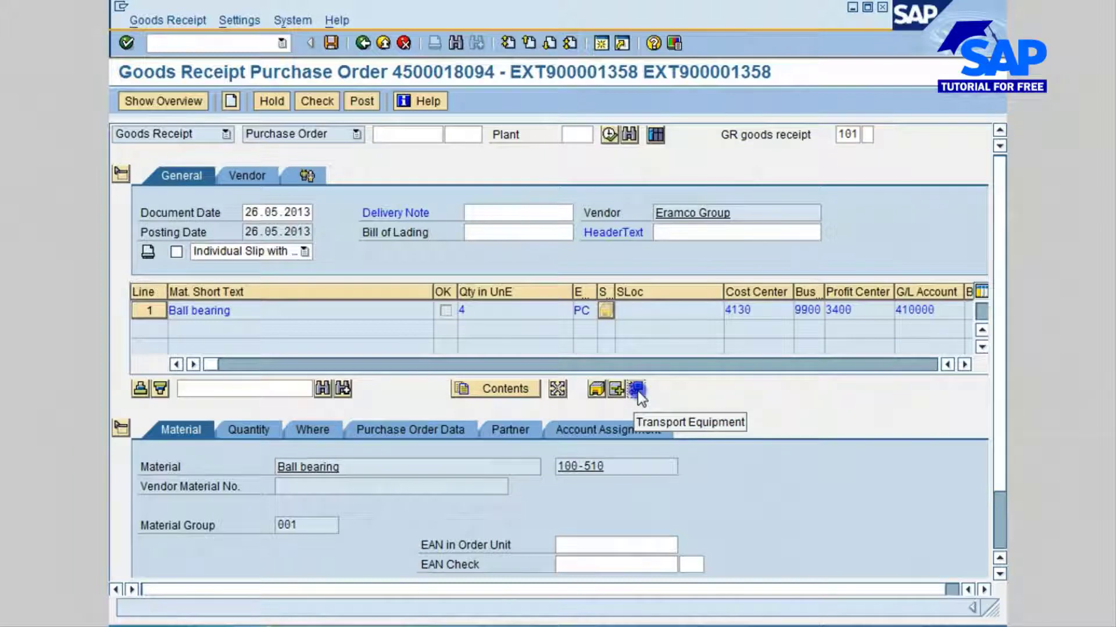
pyautogui.click(635, 390)
pyautogui.write('501')
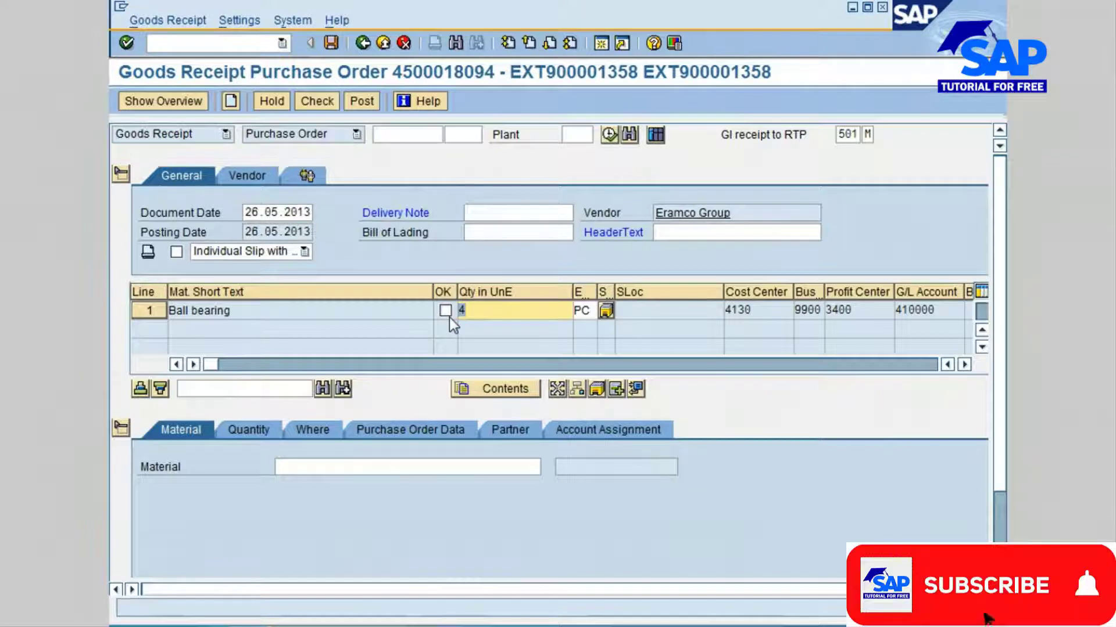
# Step: Reduce the Ball bearing quantity from 4 to 2 PC and mark line 1 as OK
pyautogui.write('2')
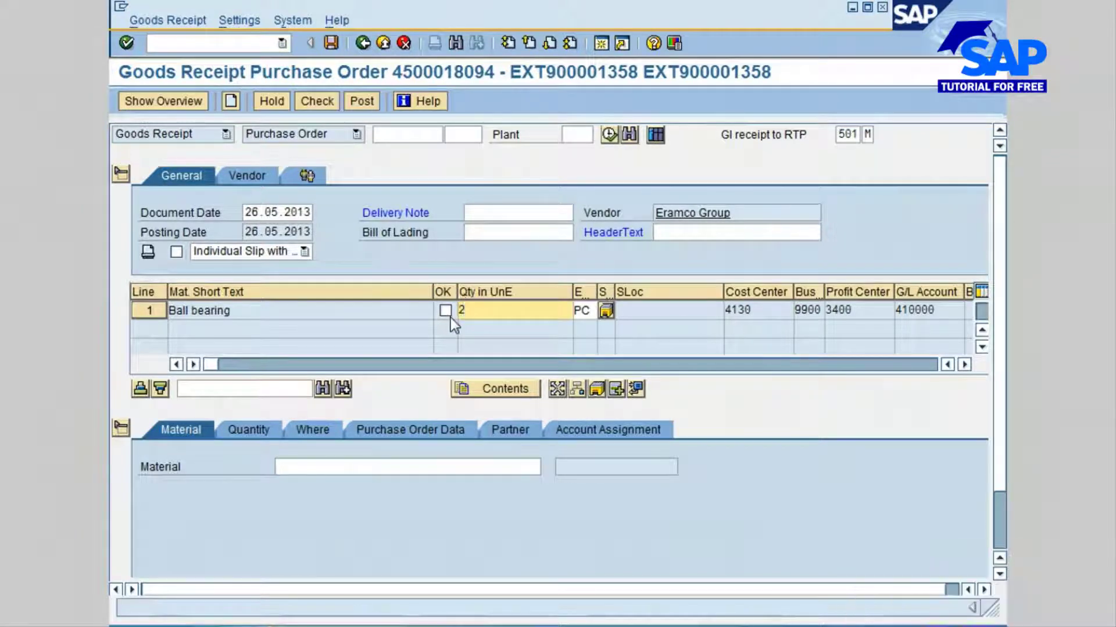
pyautogui.click(445, 310)
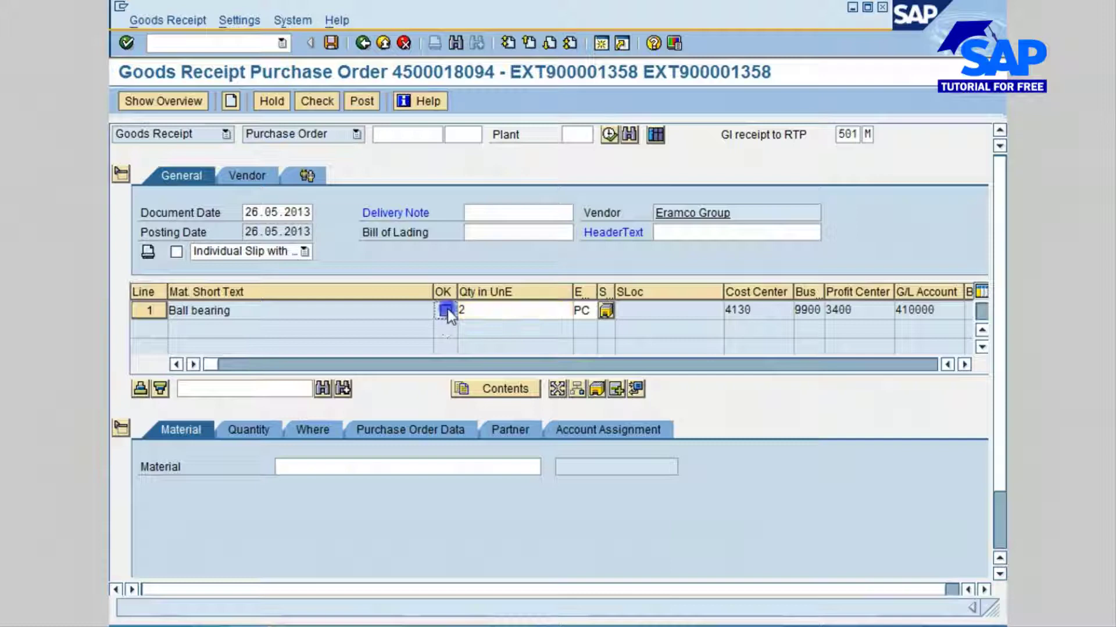
pyautogui.click(444, 310)
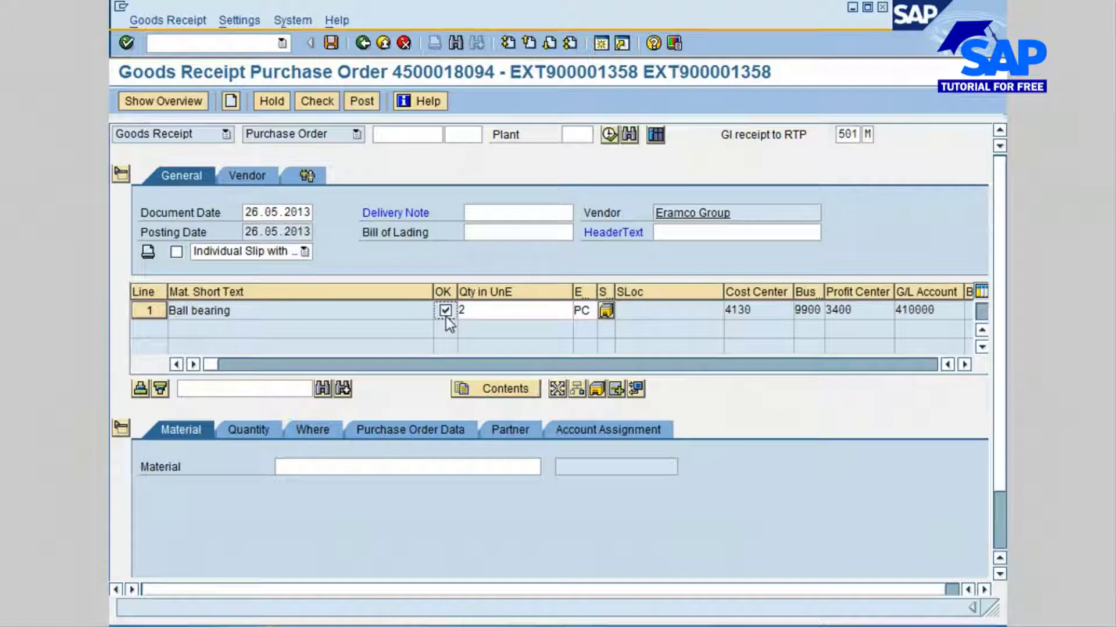
pyautogui.moveTo(422, 236)
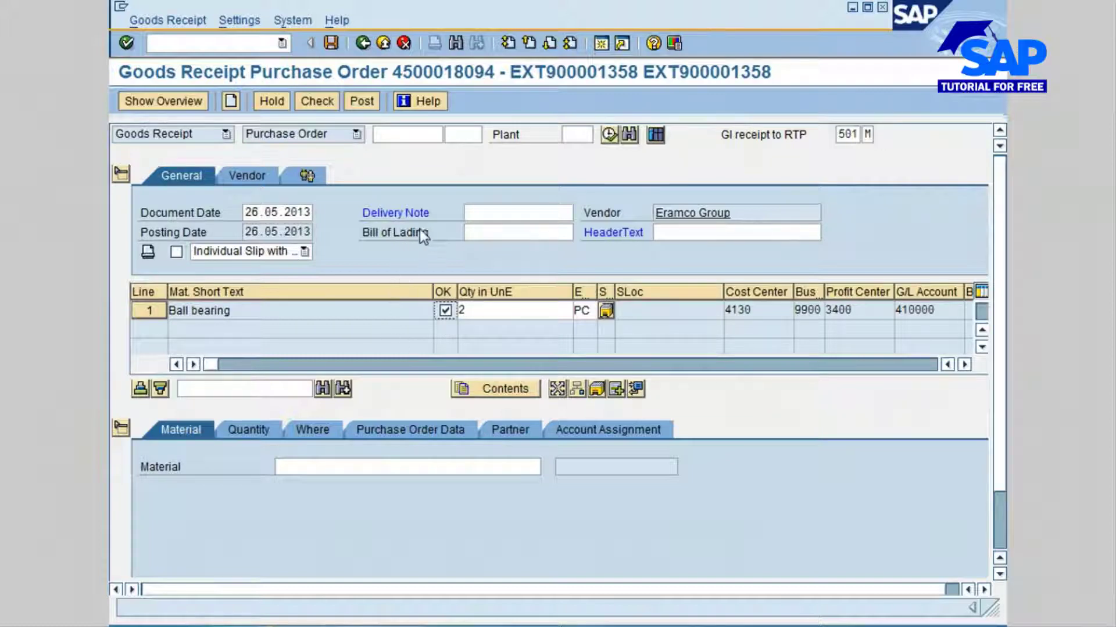
pyautogui.moveTo(412, 233)
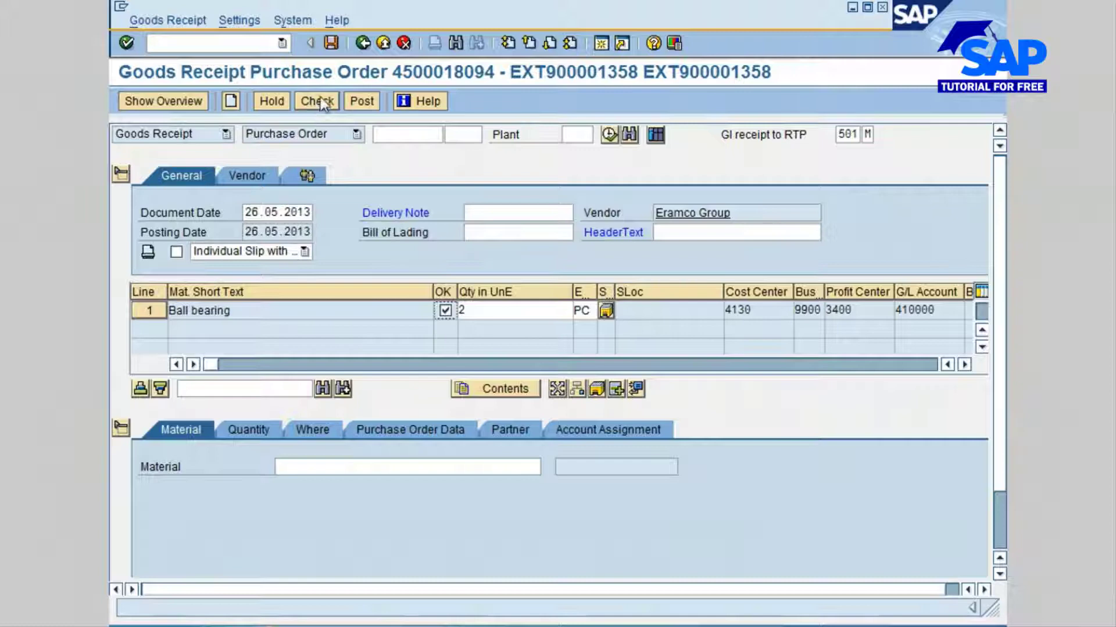
# Step: Check the goods receipt and dismiss the 2 PC ordered-quantity deficit warning log
pyautogui.click(316, 100)
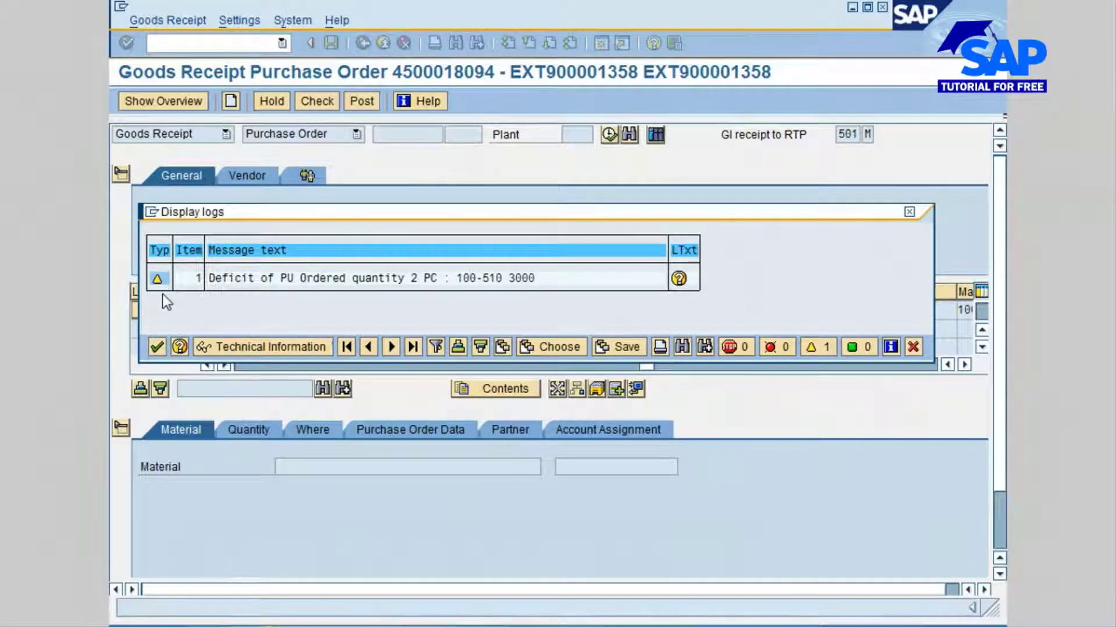
pyautogui.moveTo(446, 307)
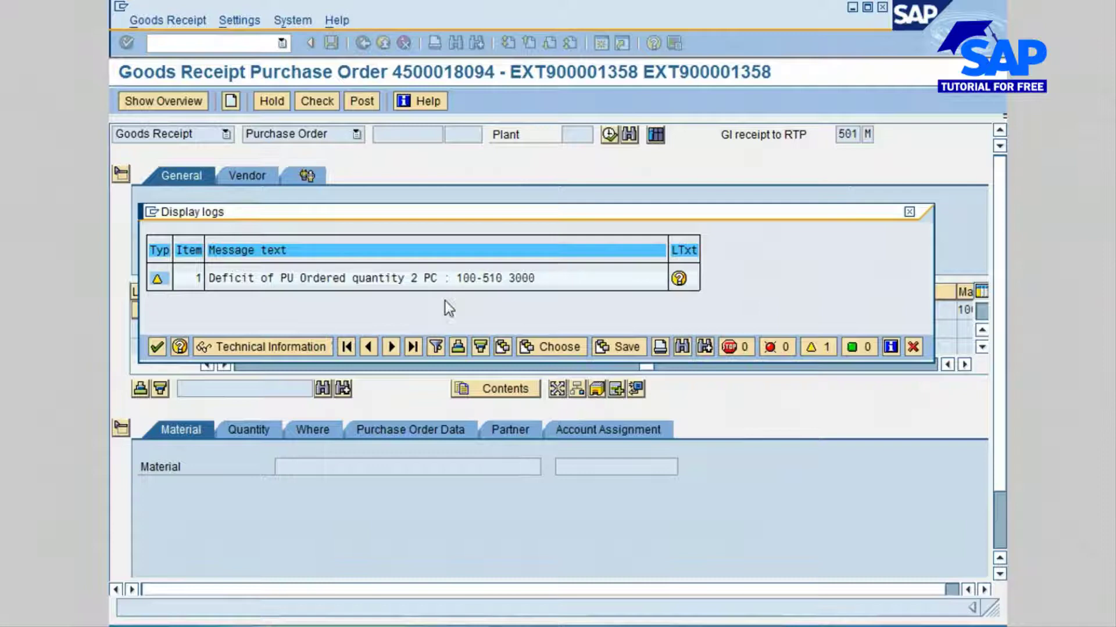
pyautogui.moveTo(411, 315)
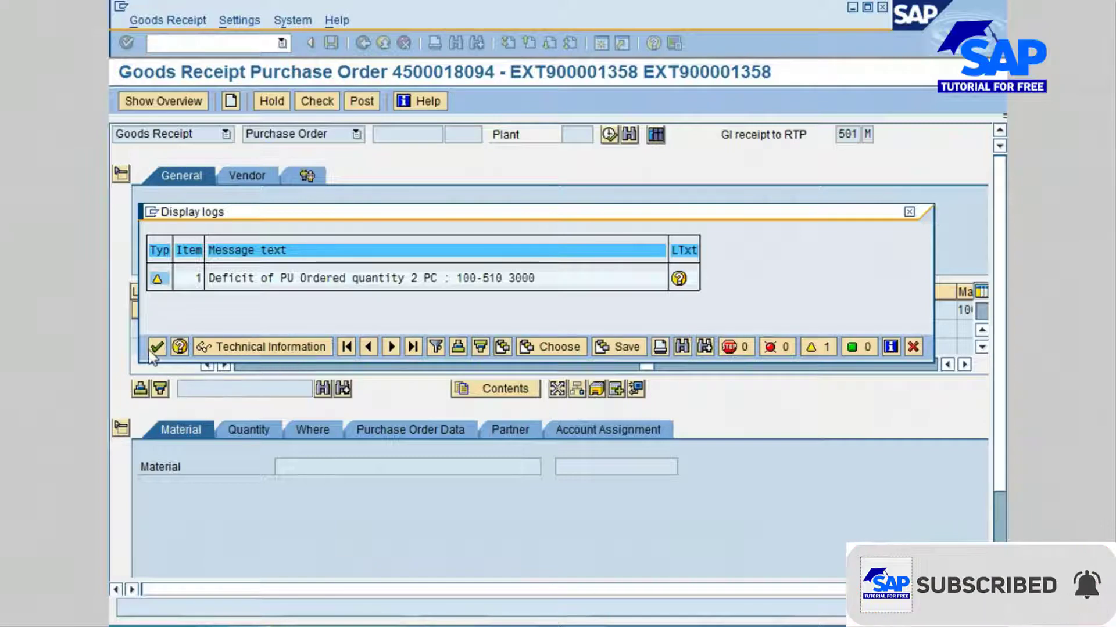
pyautogui.click(156, 348)
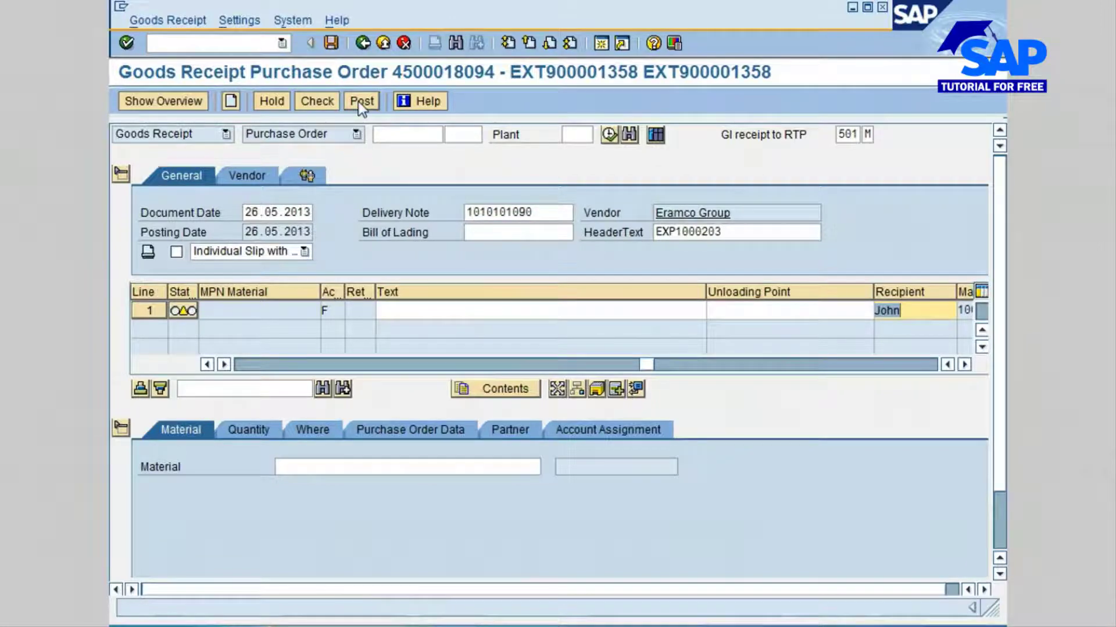
pyautogui.moveTo(360, 101)
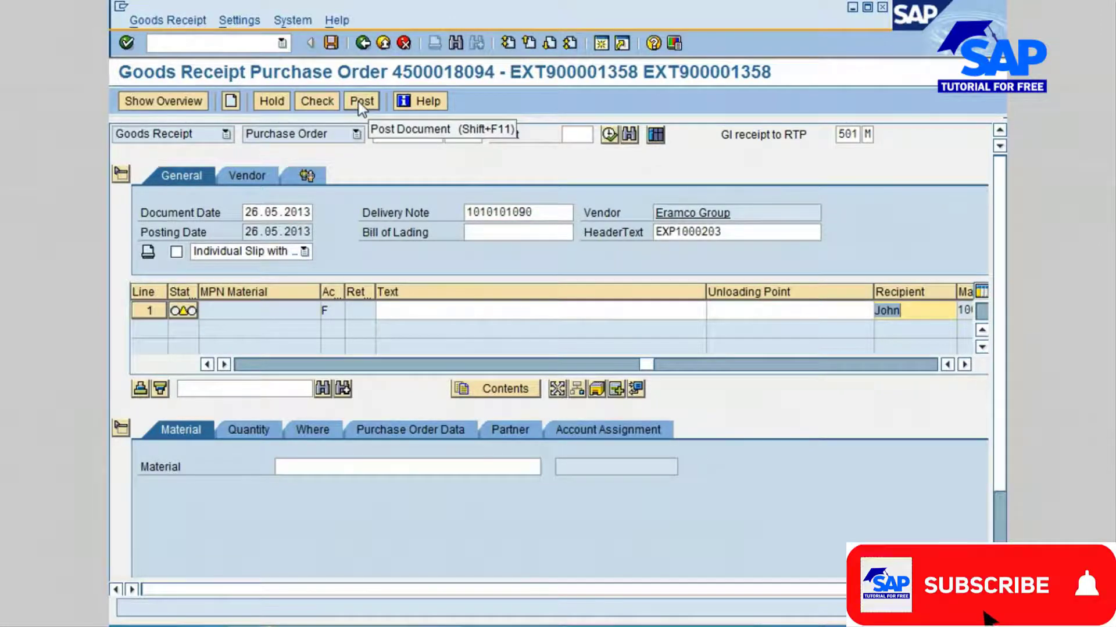
pyautogui.click(360, 100)
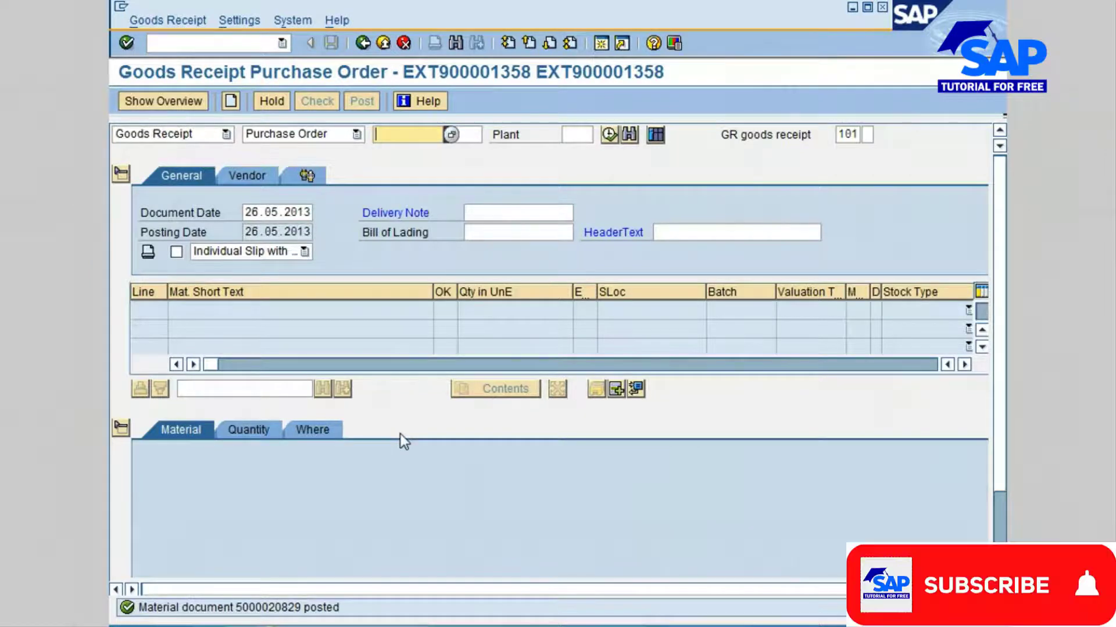
# Step: Exit MIGO back to the SAP Easy Access menu
pyautogui.click(981, 584)
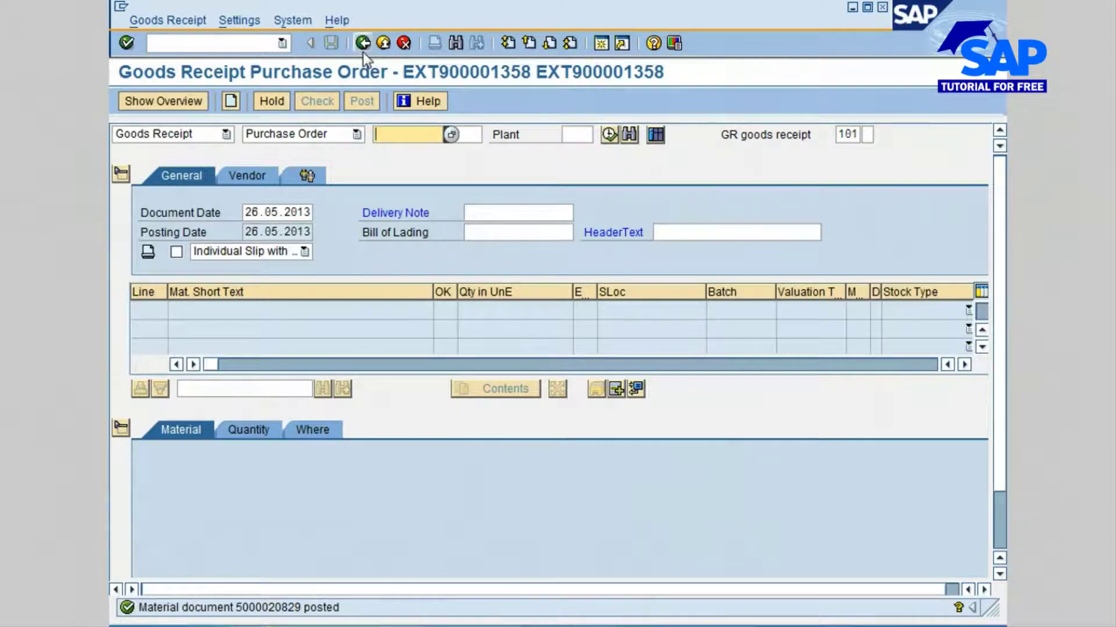
pyautogui.moveTo(362, 43)
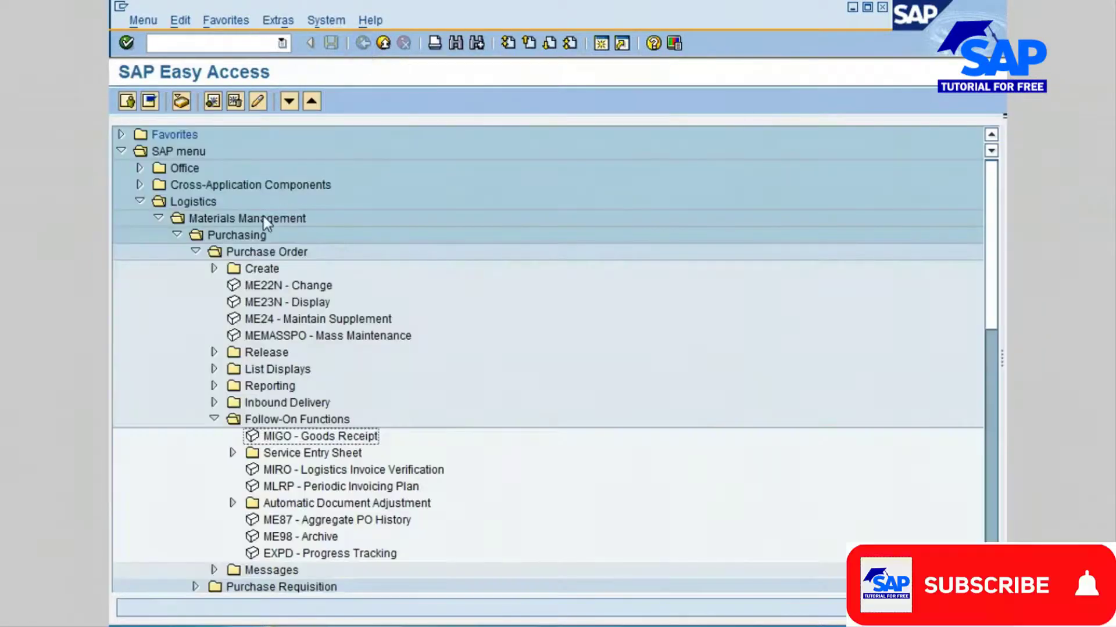
pyautogui.click(985, 585)
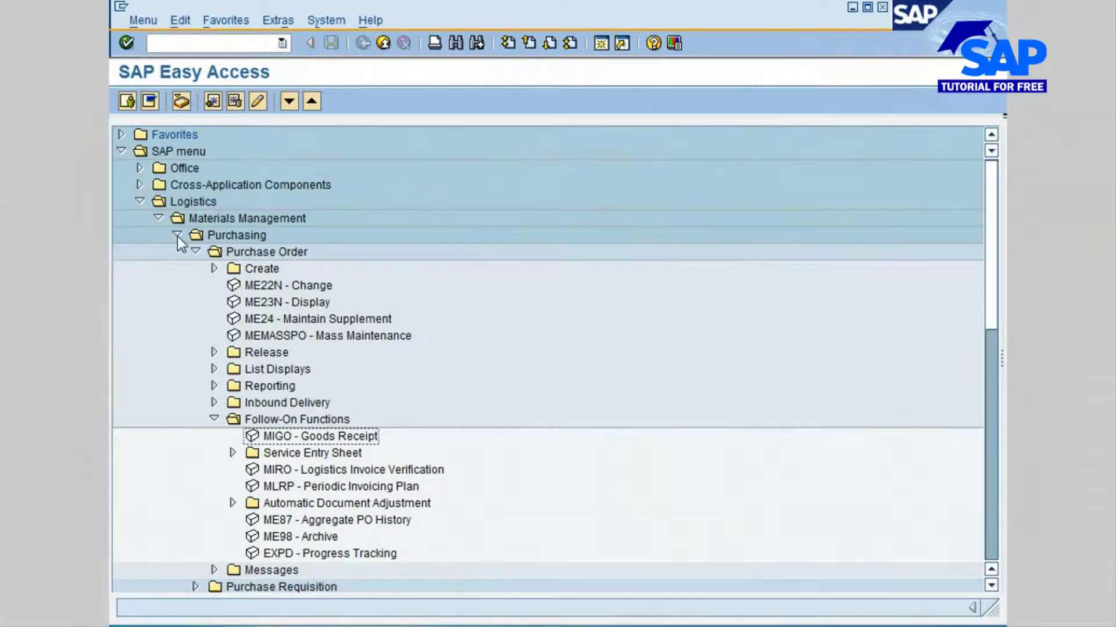
pyautogui.moveTo(288, 322)
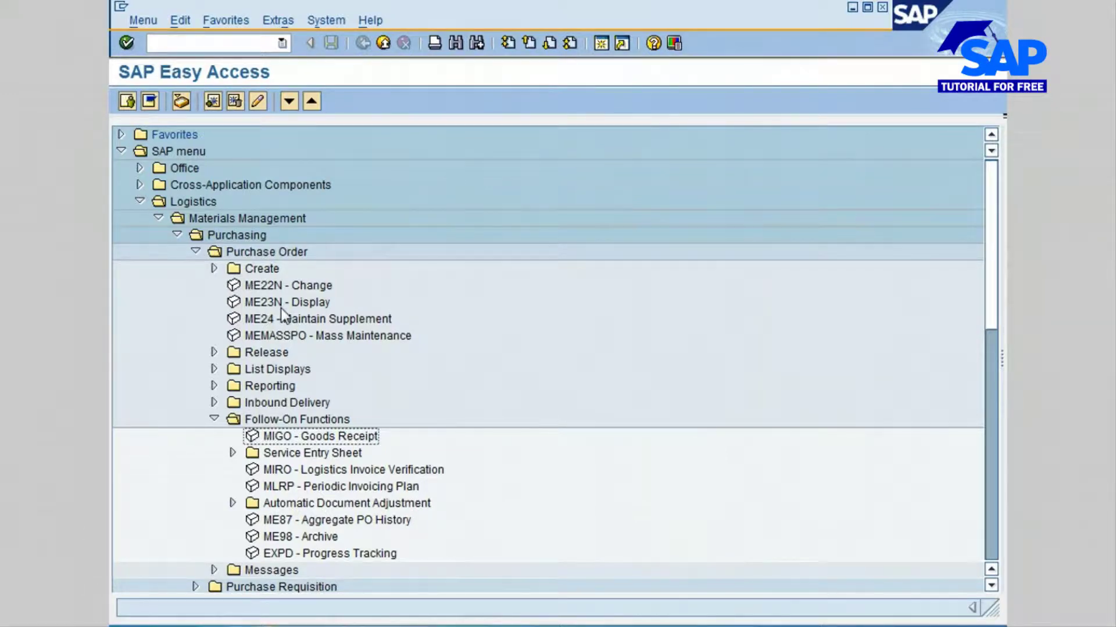
pyautogui.moveTo(297, 307)
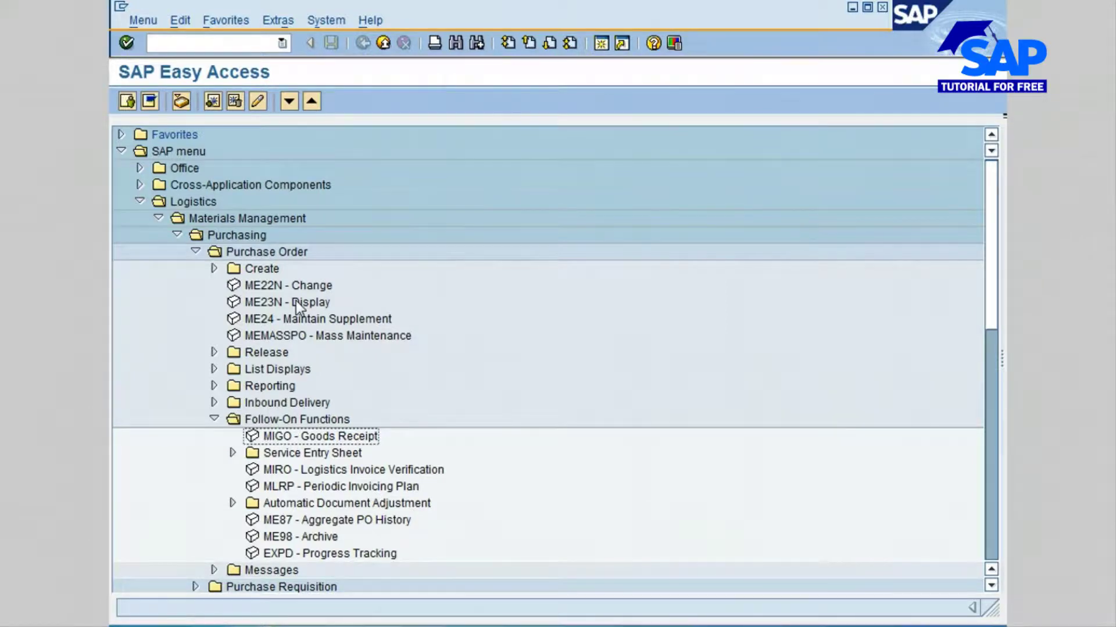
pyautogui.doubleClick(287, 302)
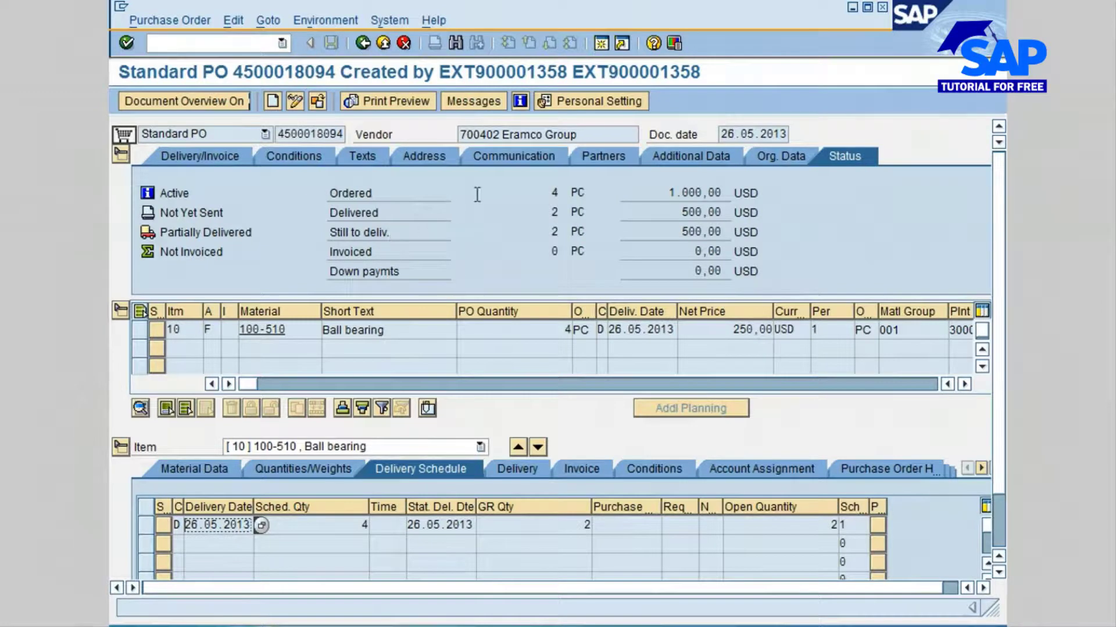
pyautogui.moveTo(208, 216)
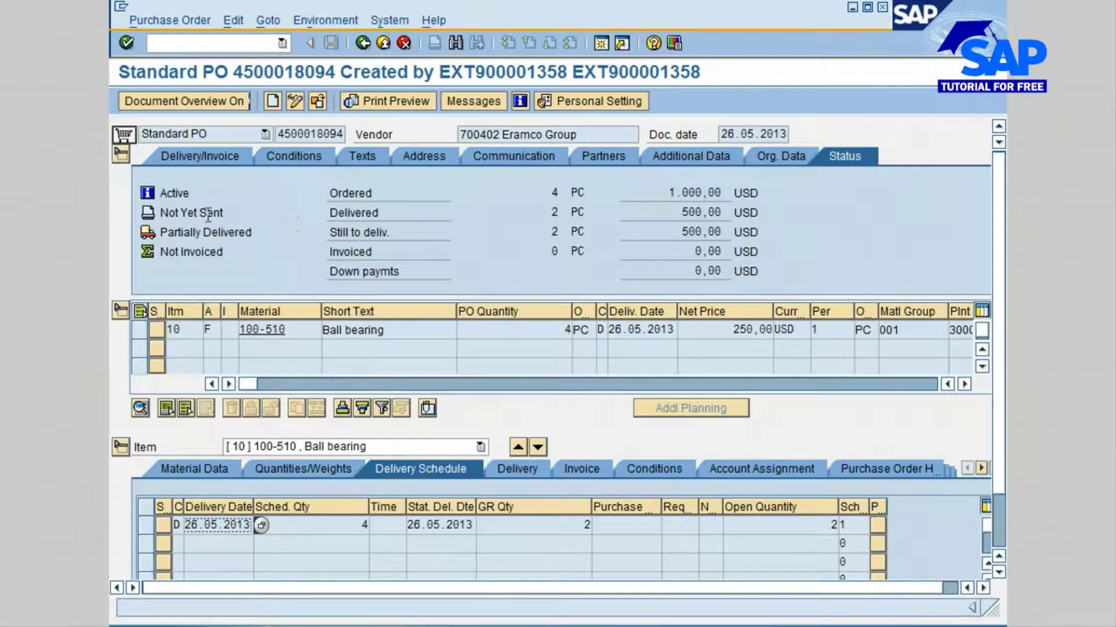
pyautogui.moveTo(185, 211)
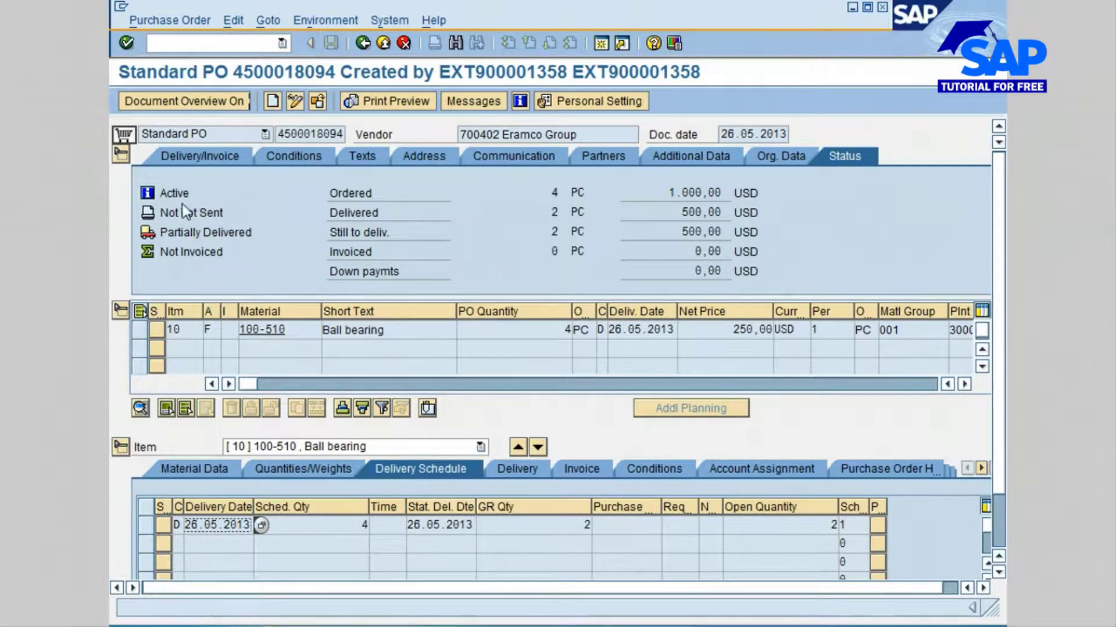
pyautogui.moveTo(225, 190)
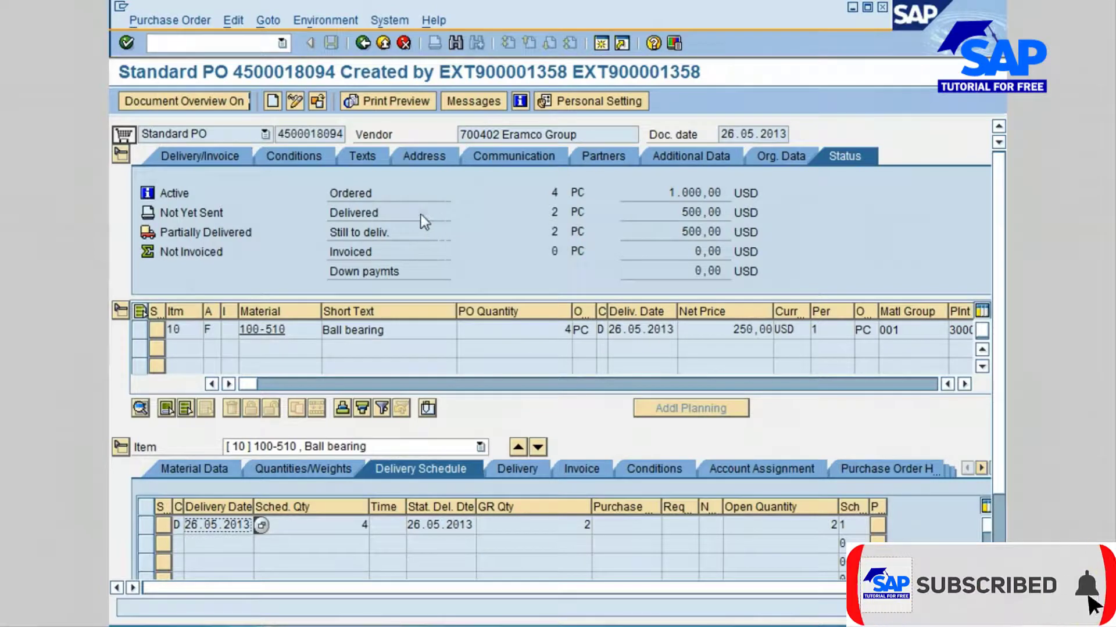
pyautogui.moveTo(402, 247)
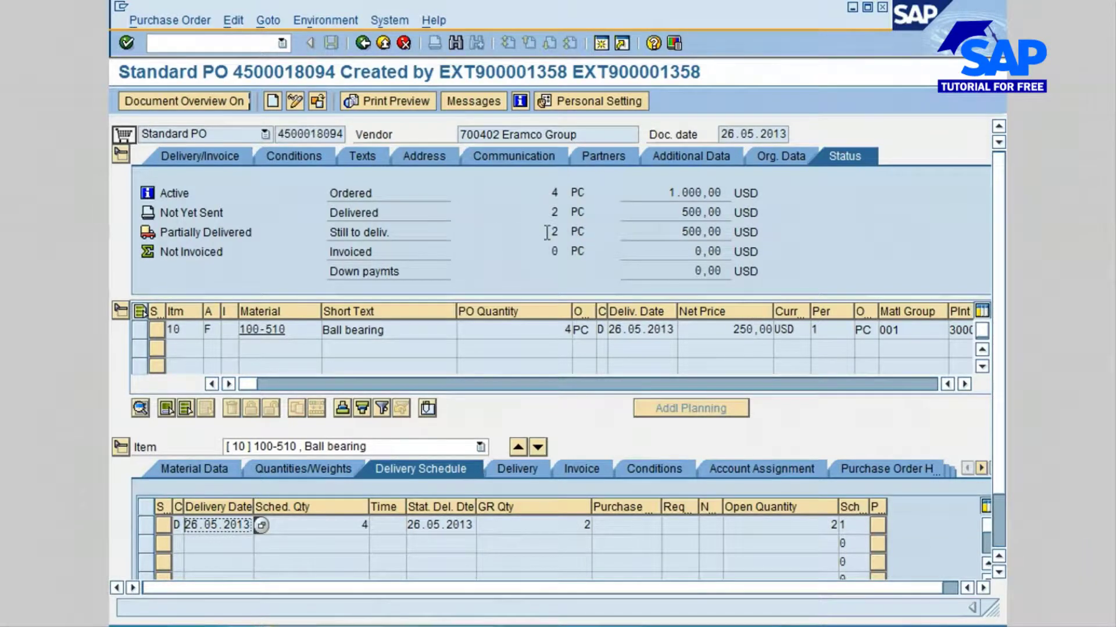
pyautogui.moveTo(515, 260)
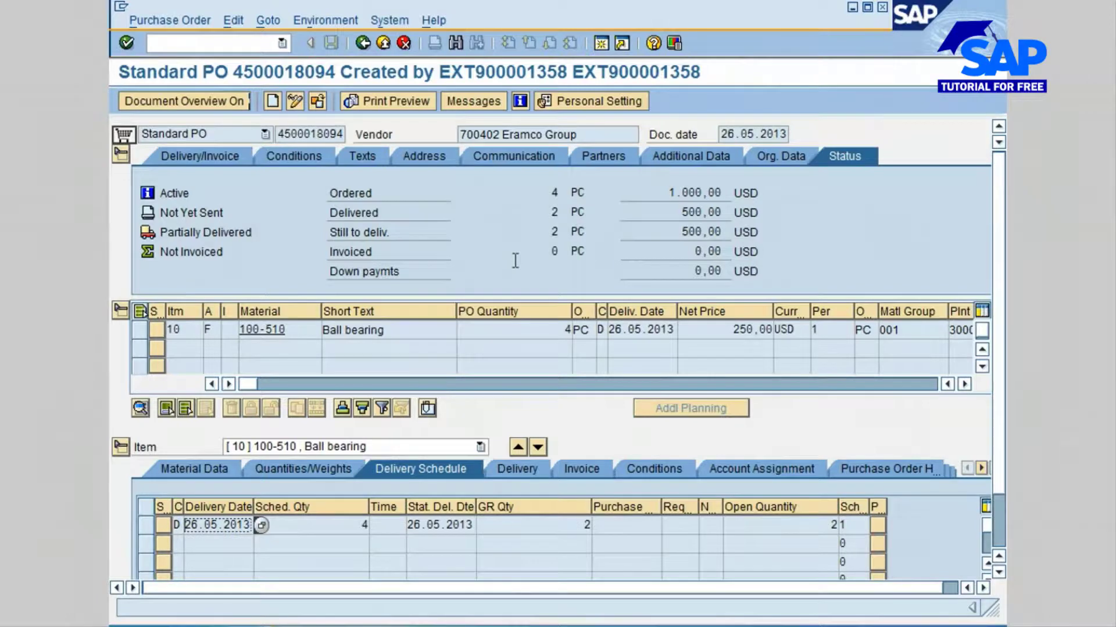
pyautogui.moveTo(506, 256)
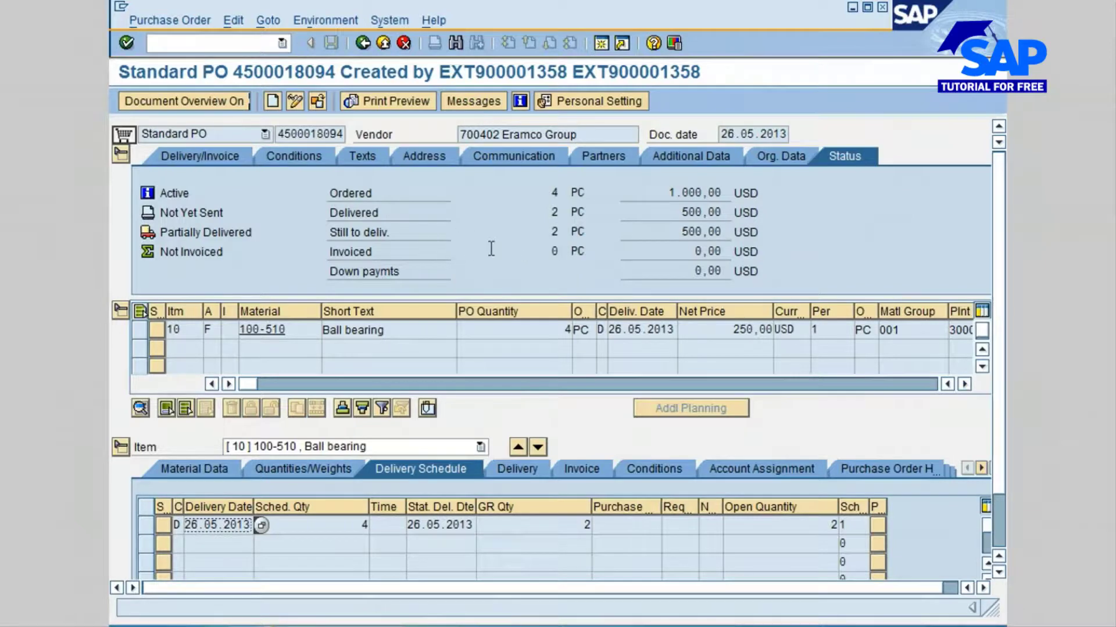
pyautogui.moveTo(496, 249)
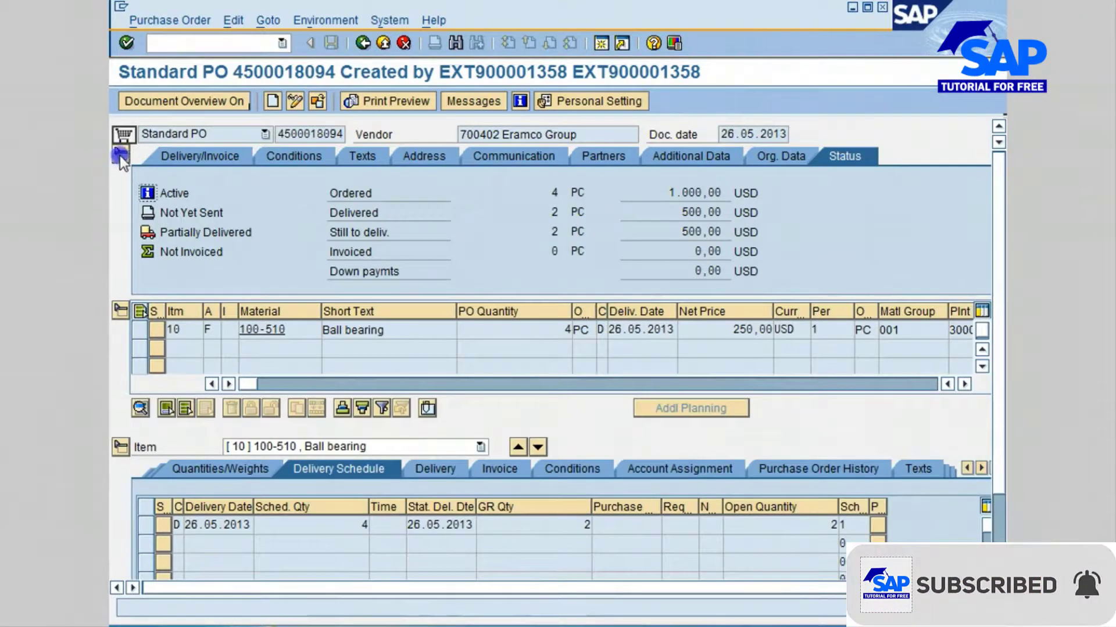
pyautogui.click(122, 154)
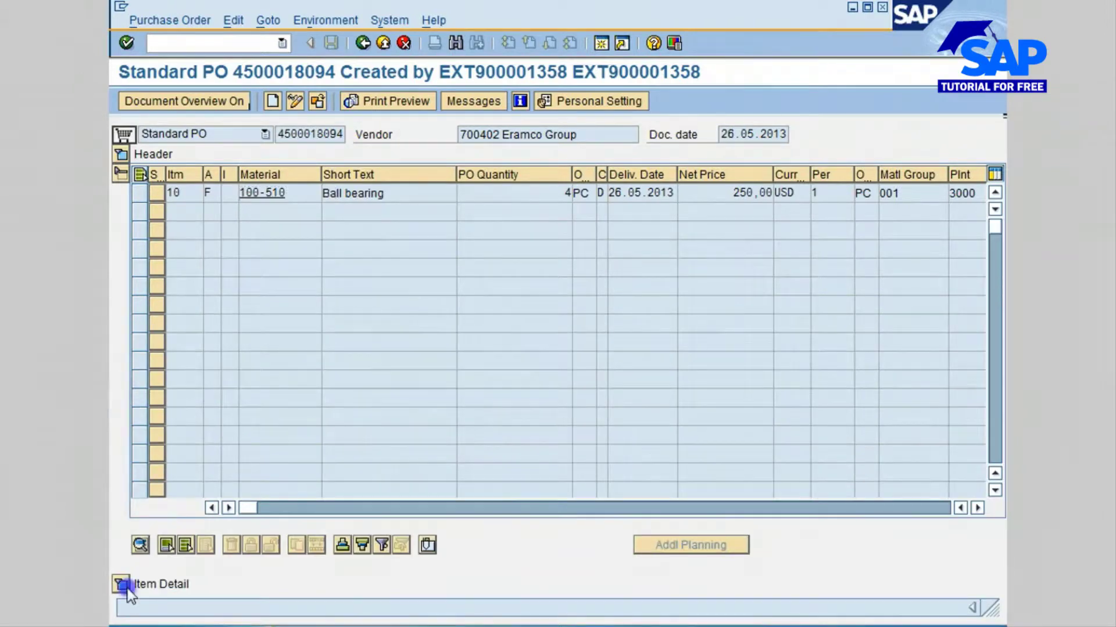
pyautogui.click(121, 584)
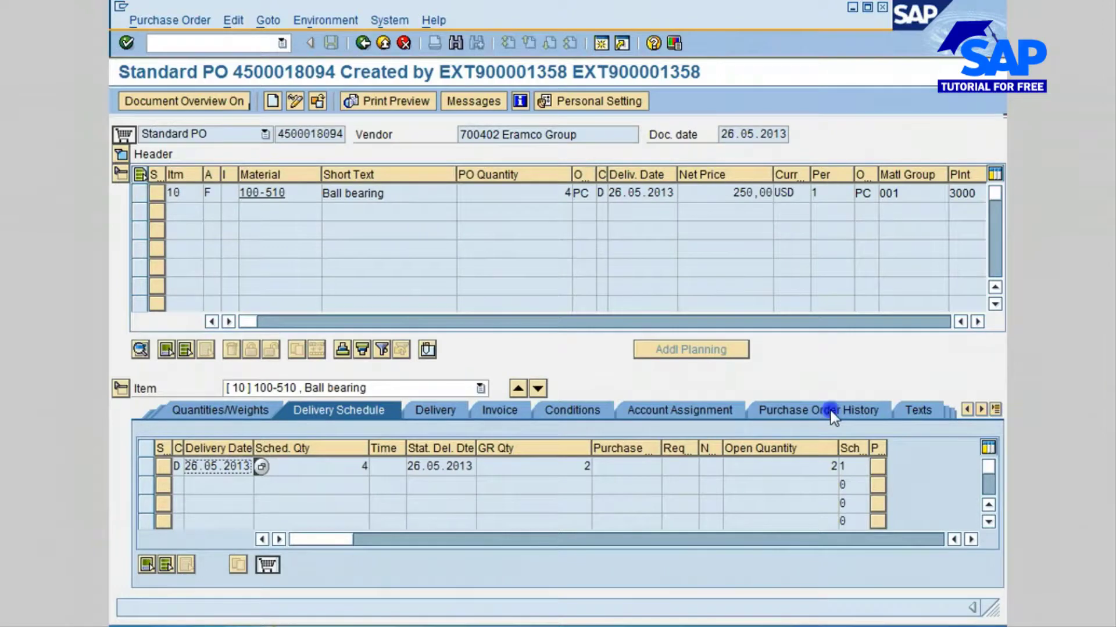
pyautogui.click(817, 410)
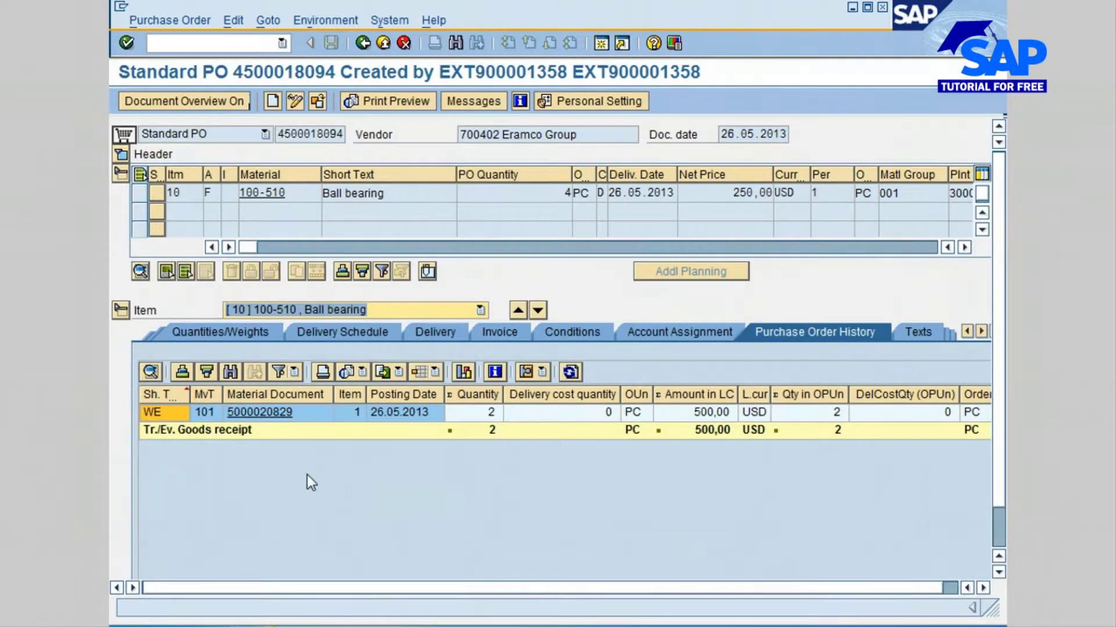
pyautogui.moveTo(499, 492)
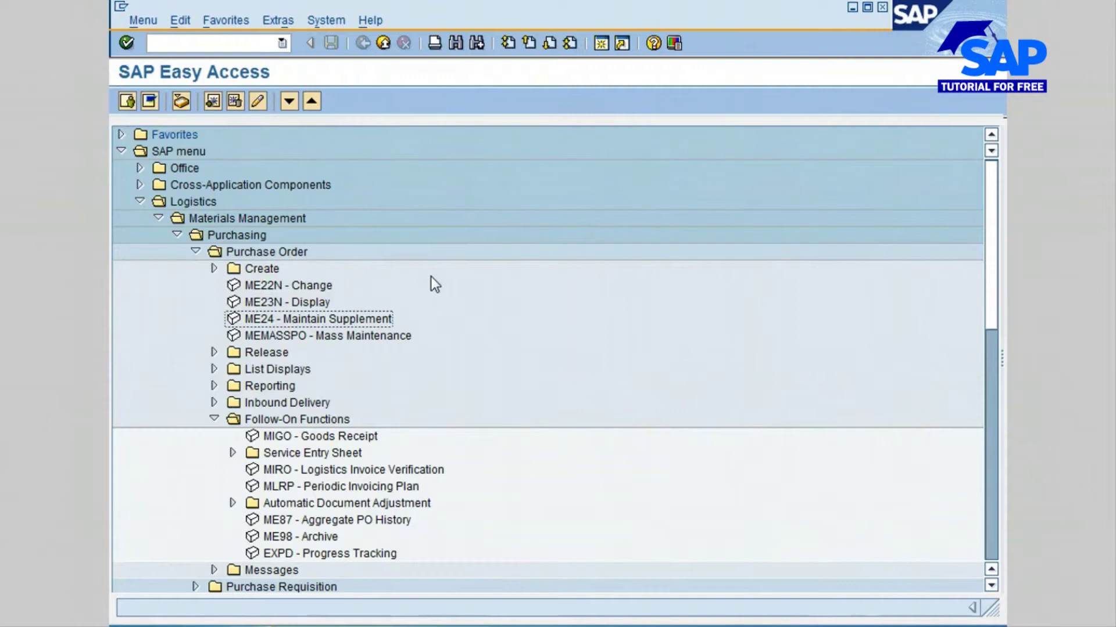
pyautogui.moveTo(469, 384)
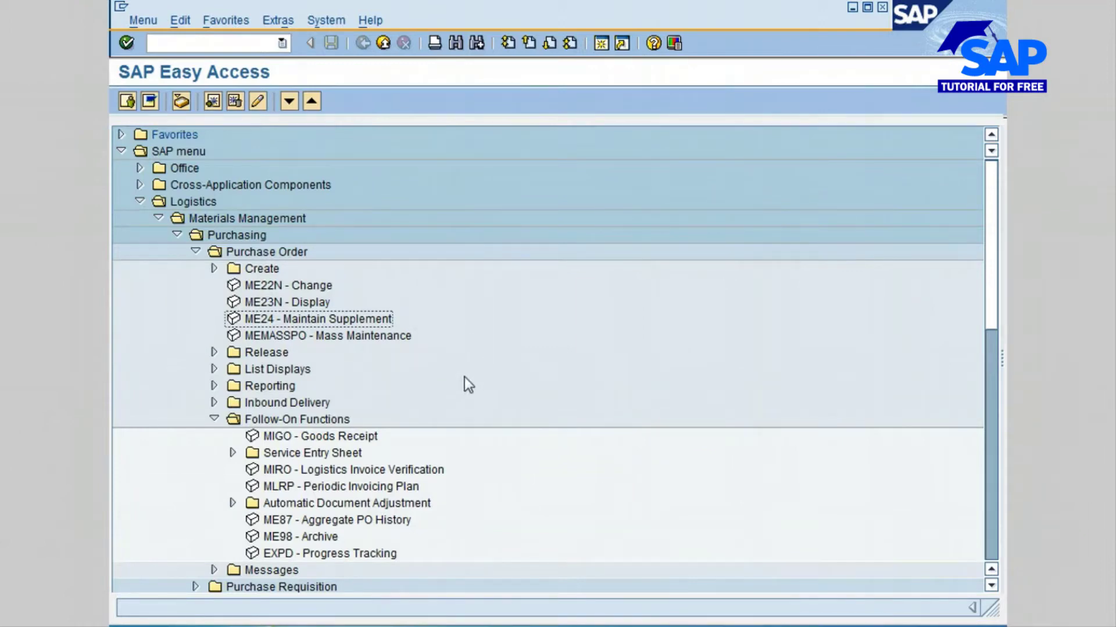